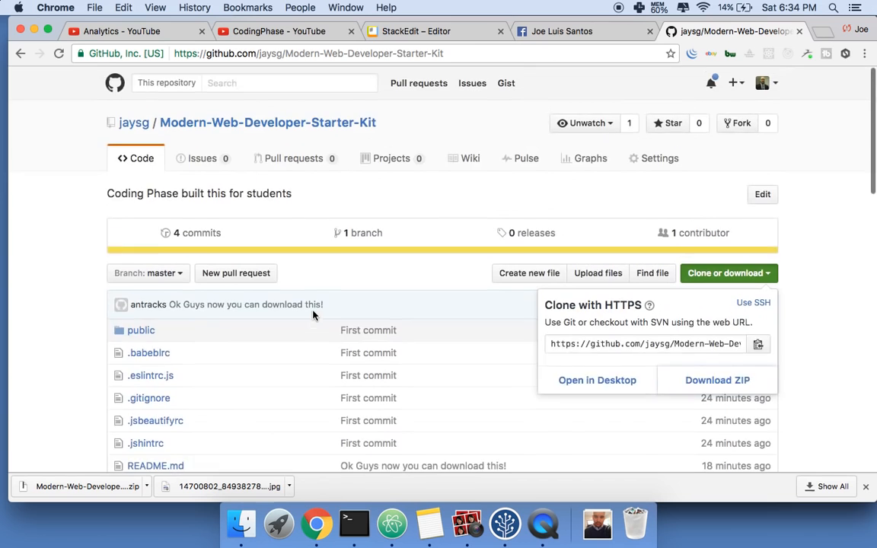
Scroll the starter kit repository past its clone and ZIP download options to the README Steps section.
scroll(down, 3)
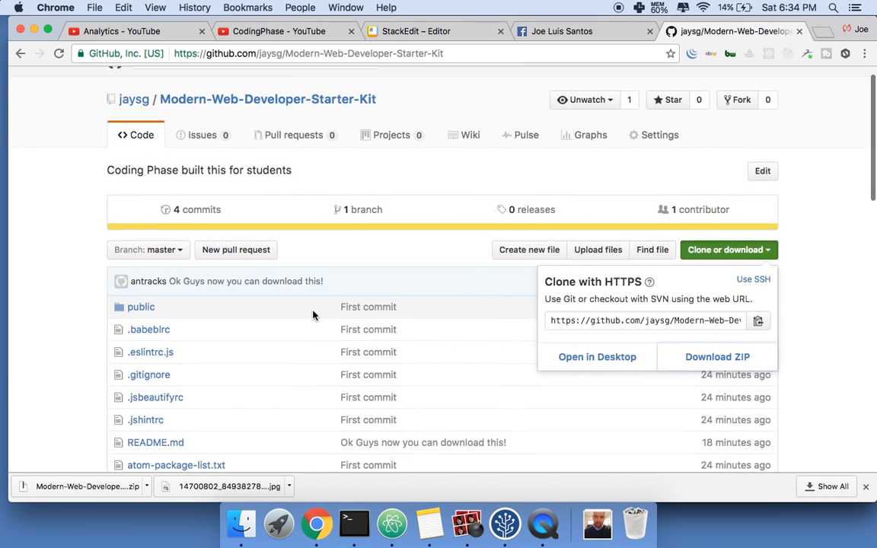
scroll(down, 3)
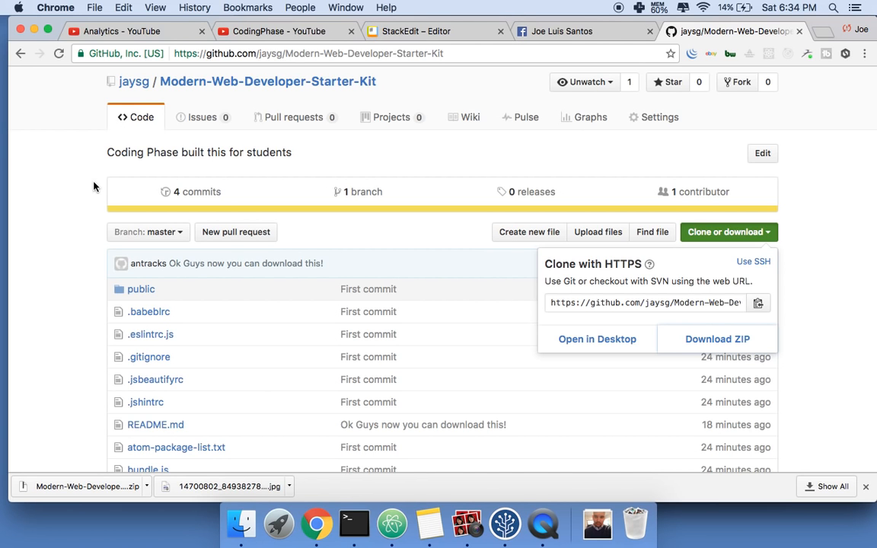
mouse_move(137, 172)
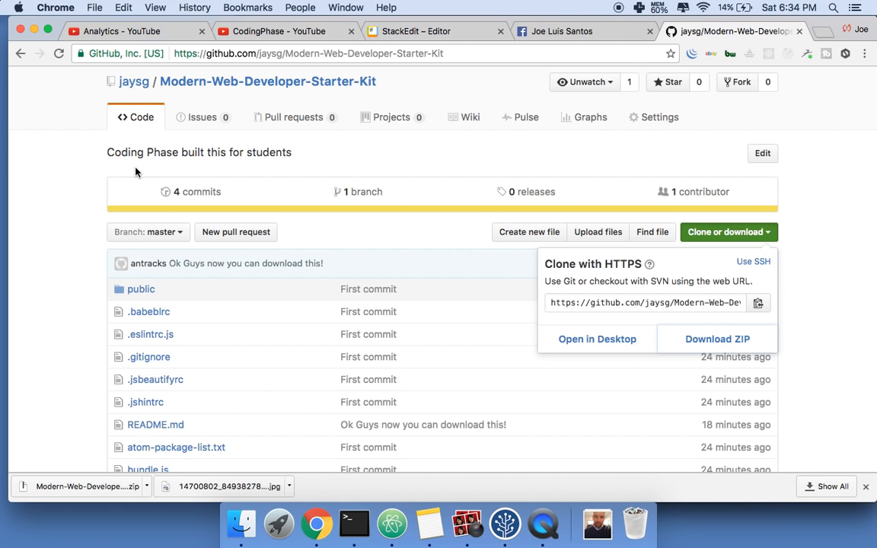
mouse_move(238, 109)
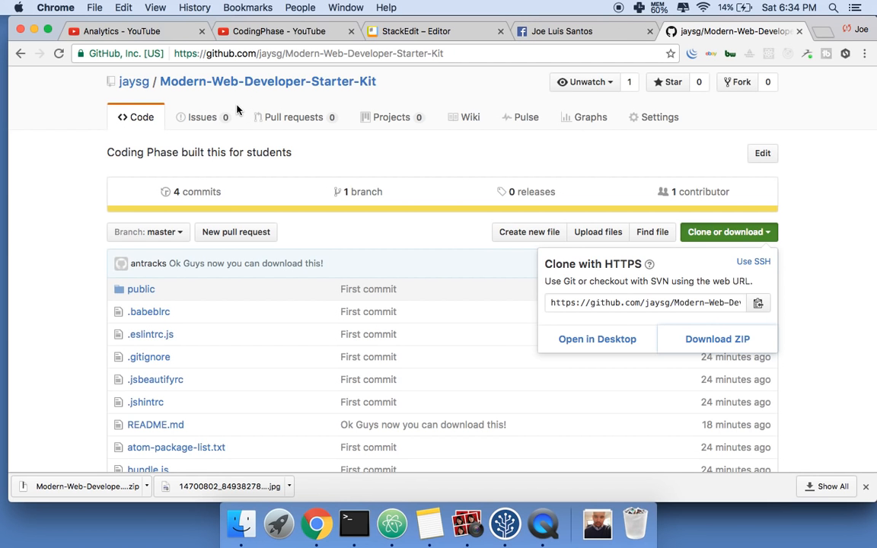
scroll(down, 3)
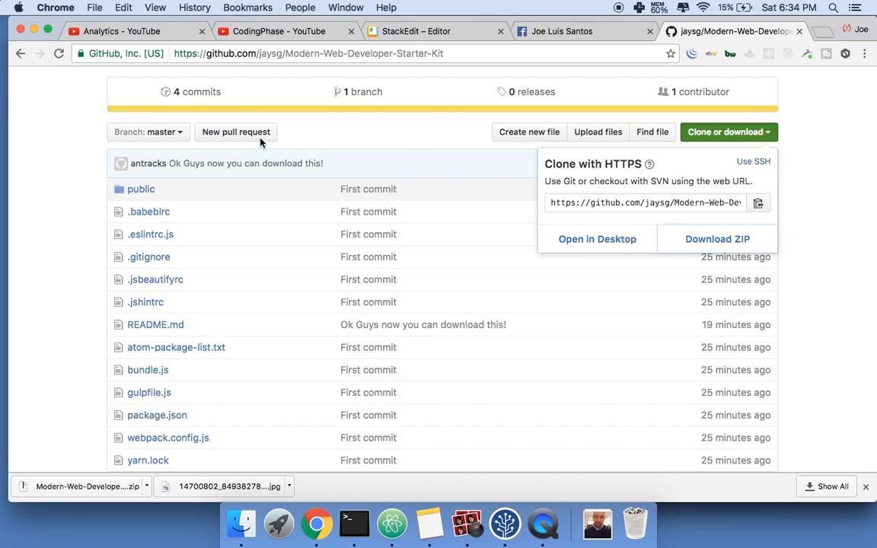
mouse_move(314, 189)
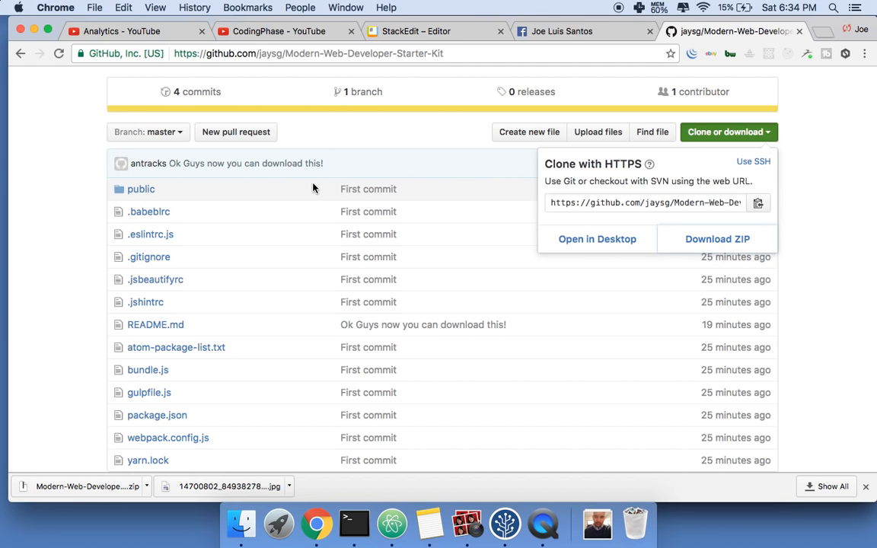
mouse_move(313, 163)
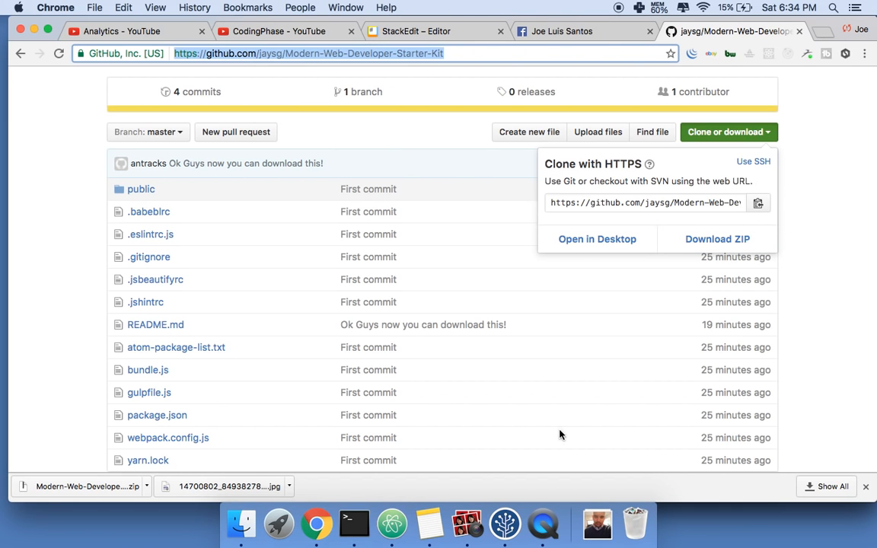
mouse_move(320, 65)
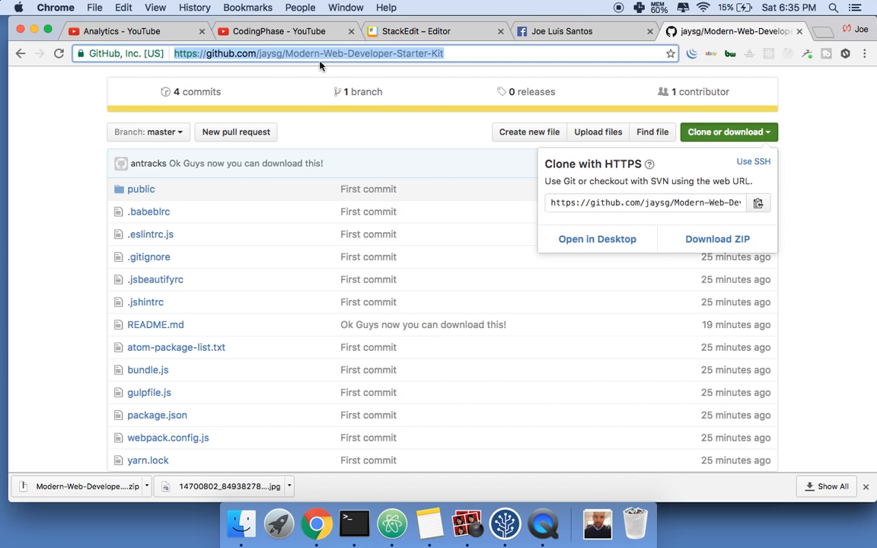
mouse_move(426, 115)
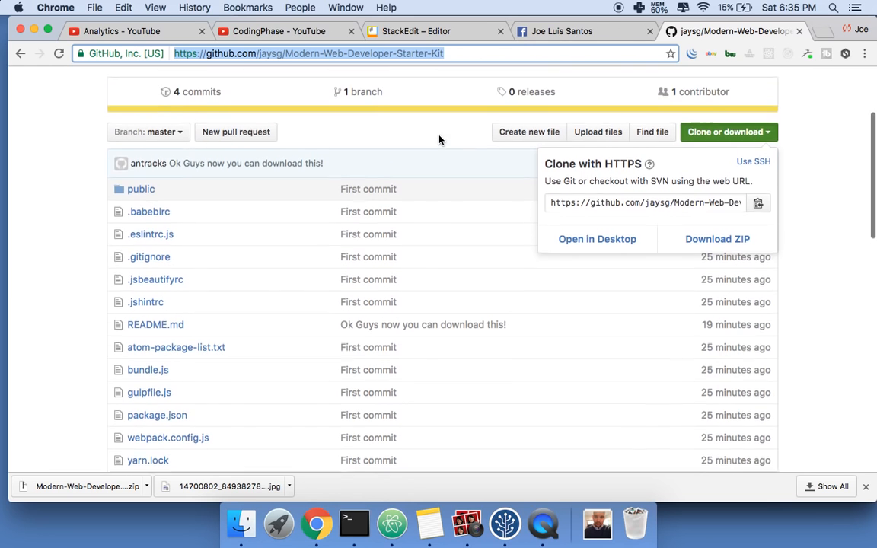
scroll(down, 3)
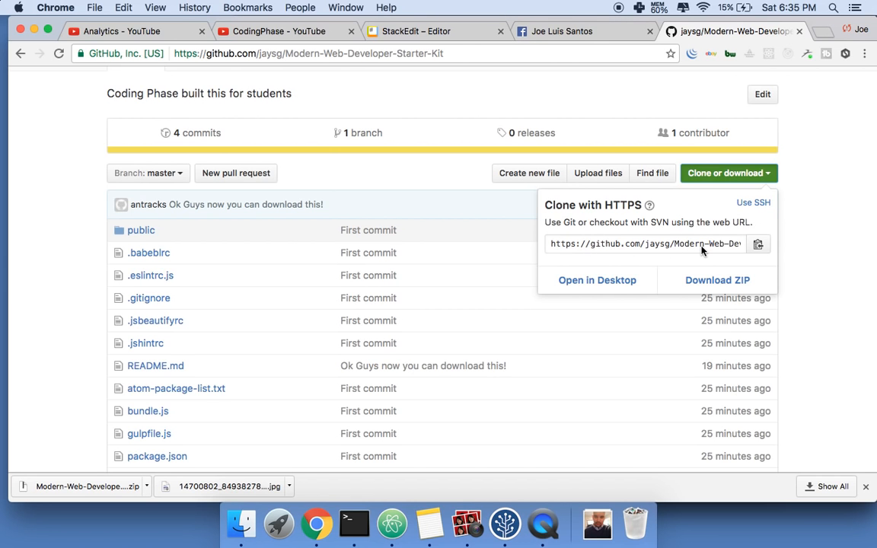
mouse_move(716, 280)
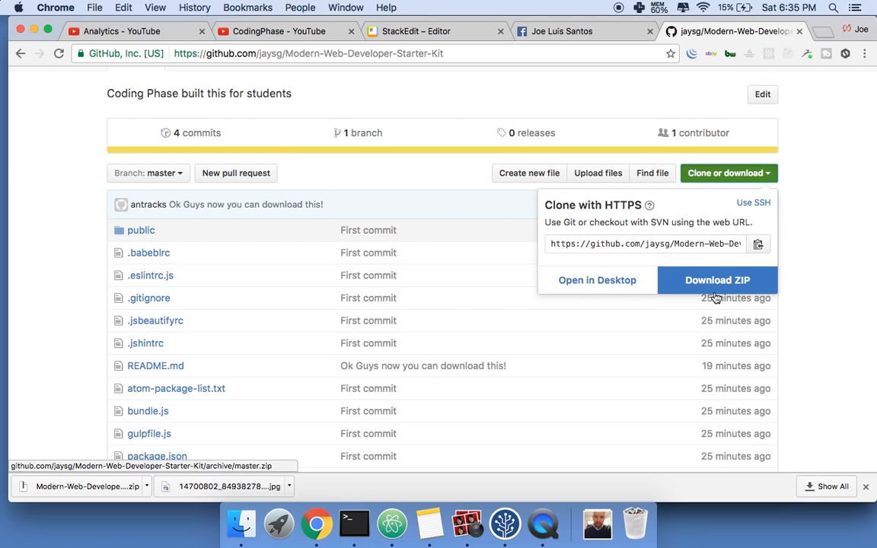
scroll(down, 3)
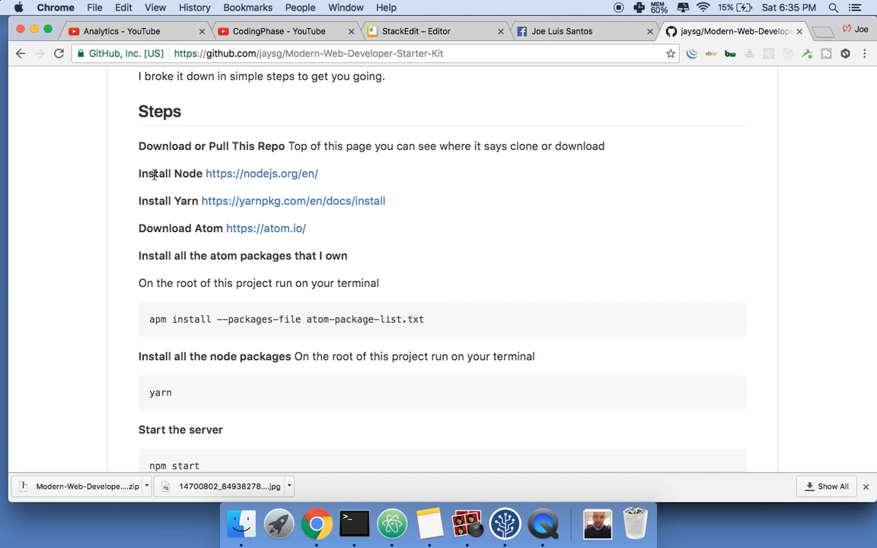
Open nodejs.org from the README and download the v6.9.2 LTS Node installer.
click(261, 174)
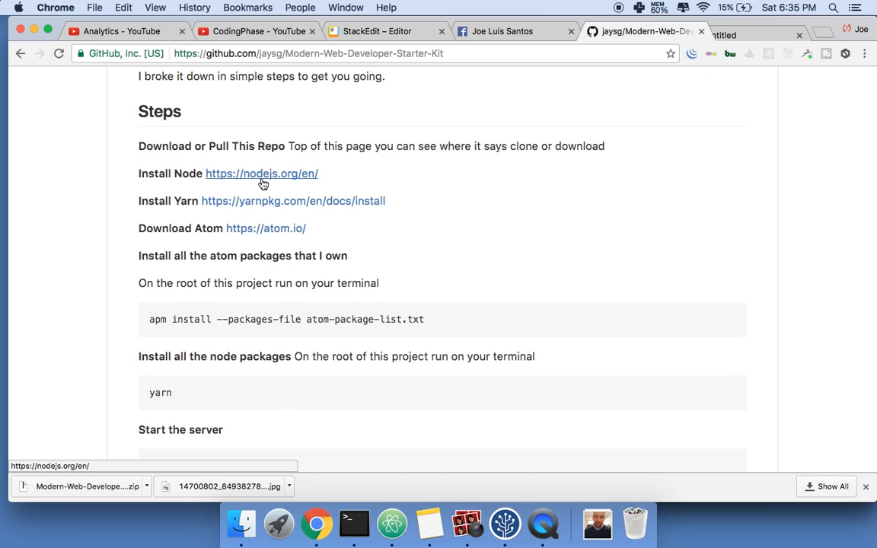
click(261, 174)
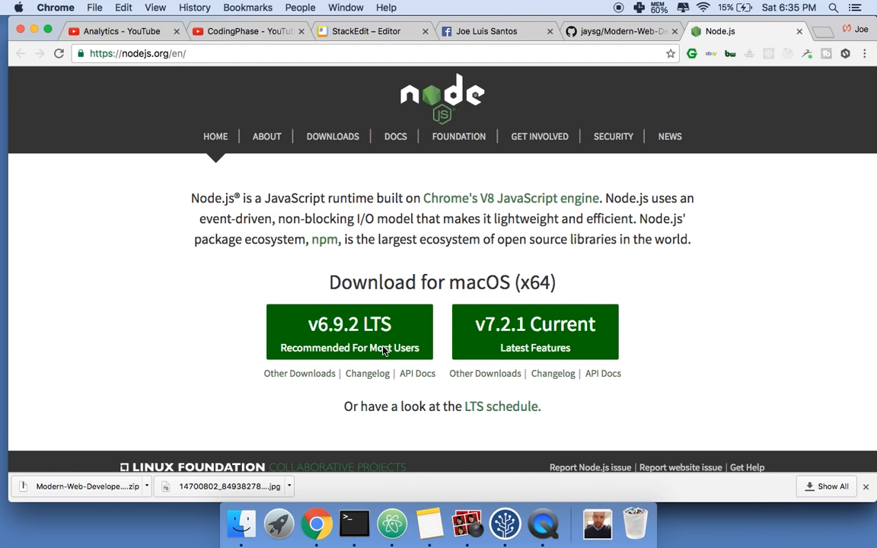
click(349, 332)
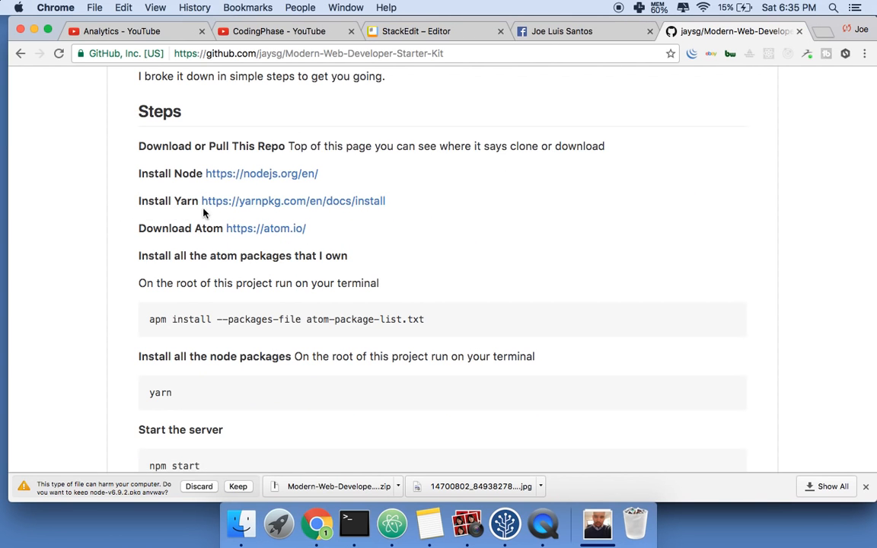
Review Yarn's Windows install instructions, then close the Yarn tab to return to the README.
click(293, 201)
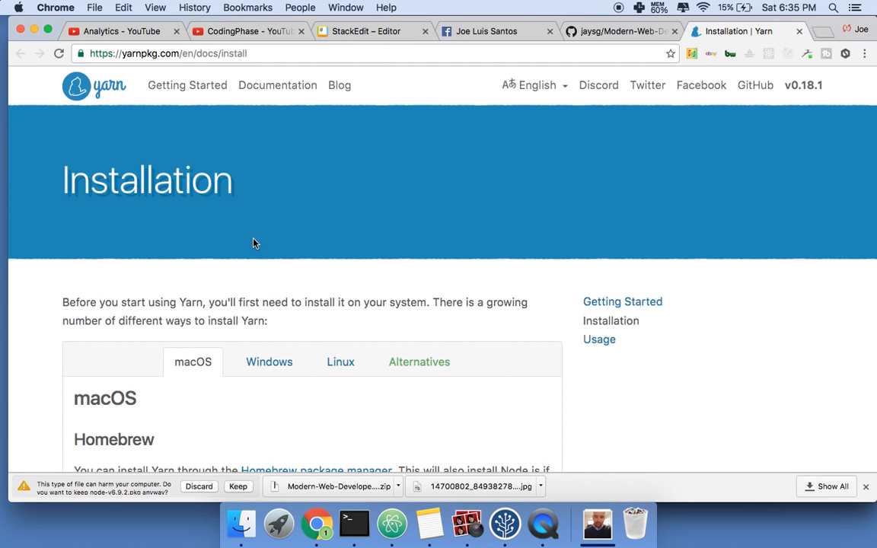
scroll(down, 3)
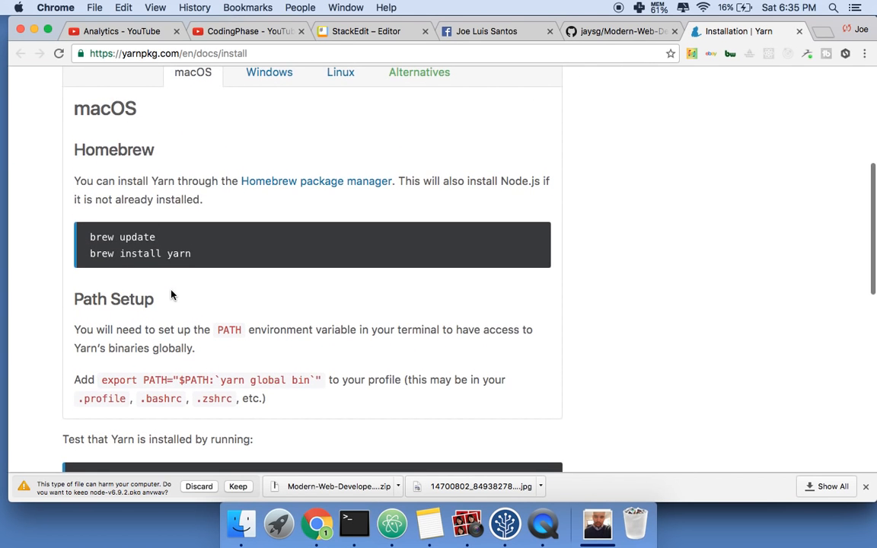
scroll(down, 3)
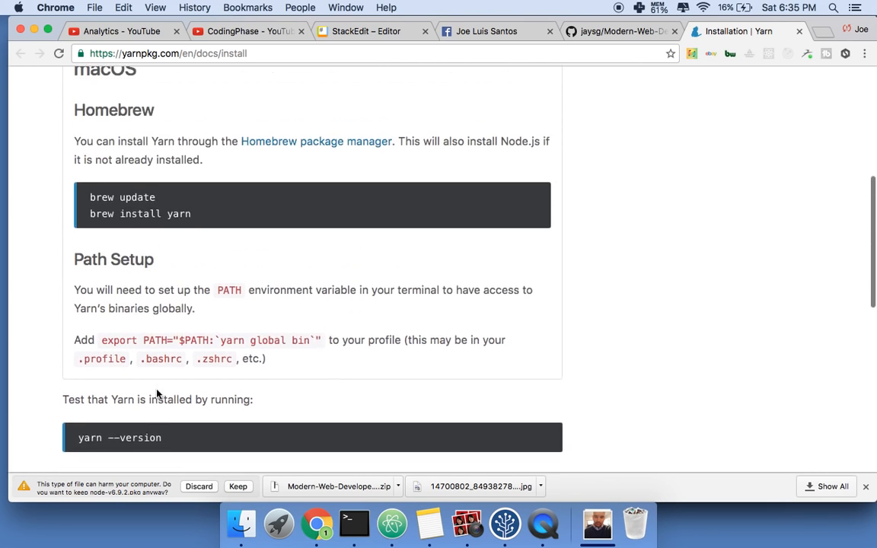
click(269, 271)
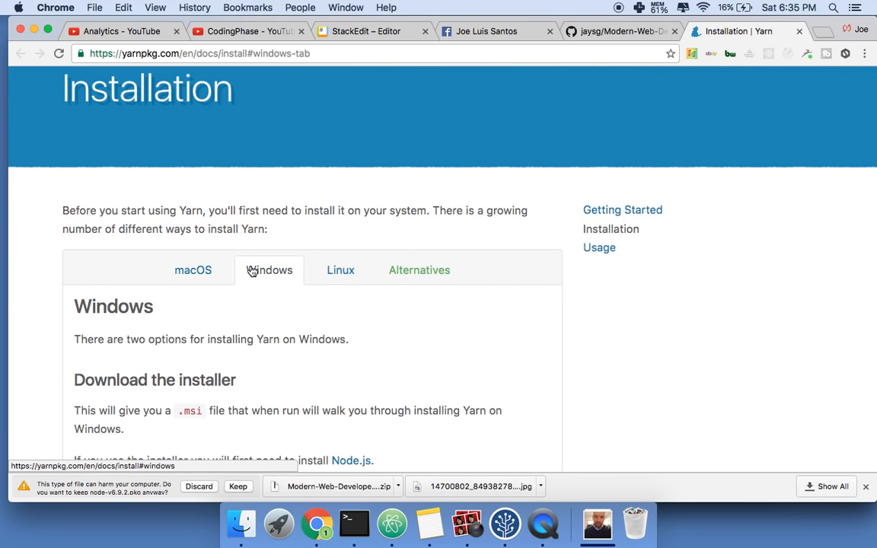
click(193, 270)
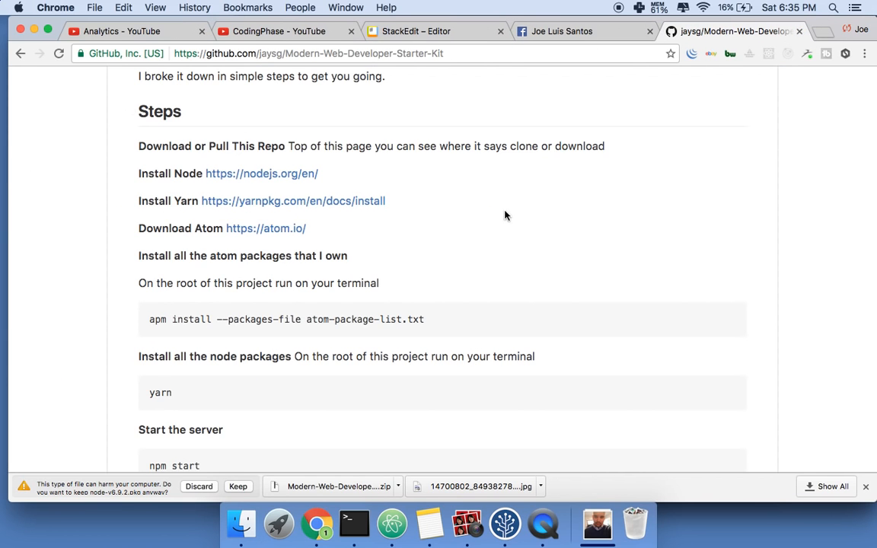
mouse_move(266, 228)
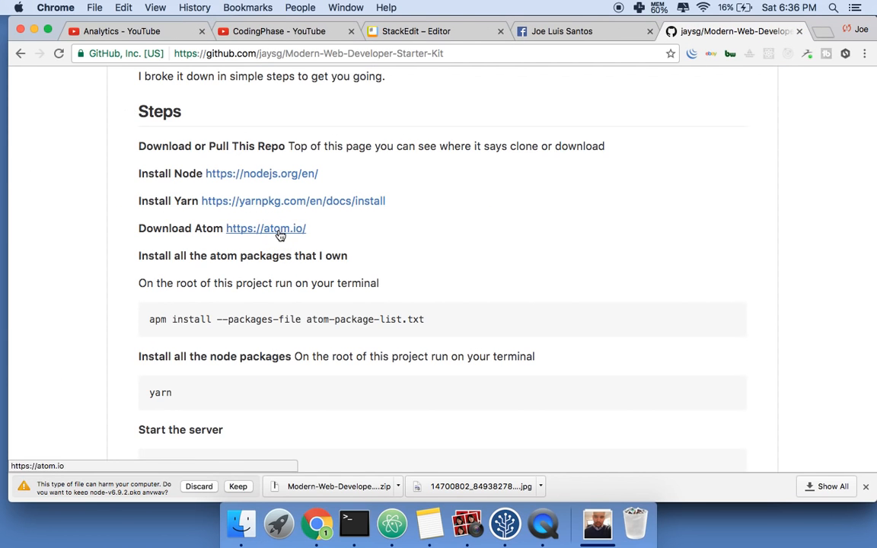
Open atom.io from the README's link in its own tab, then switch to the Facebook tab.
click(265, 228)
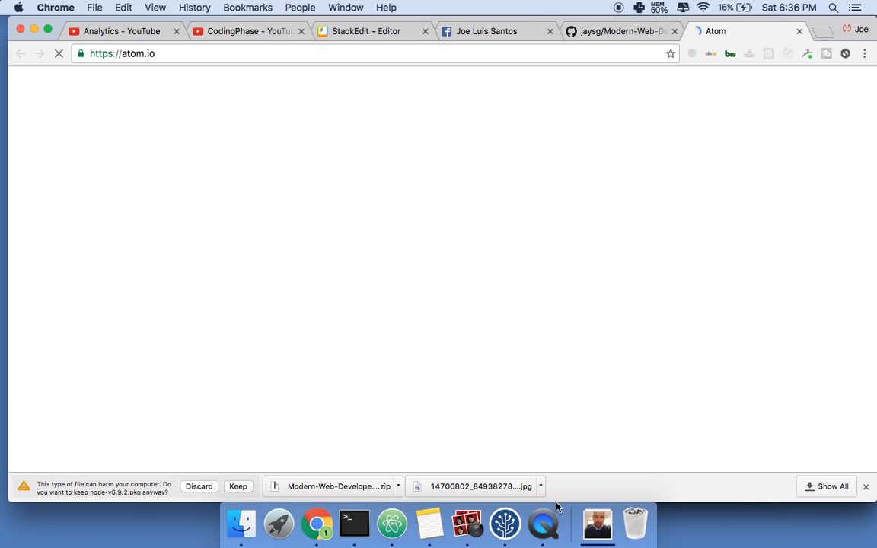
click(468, 523)
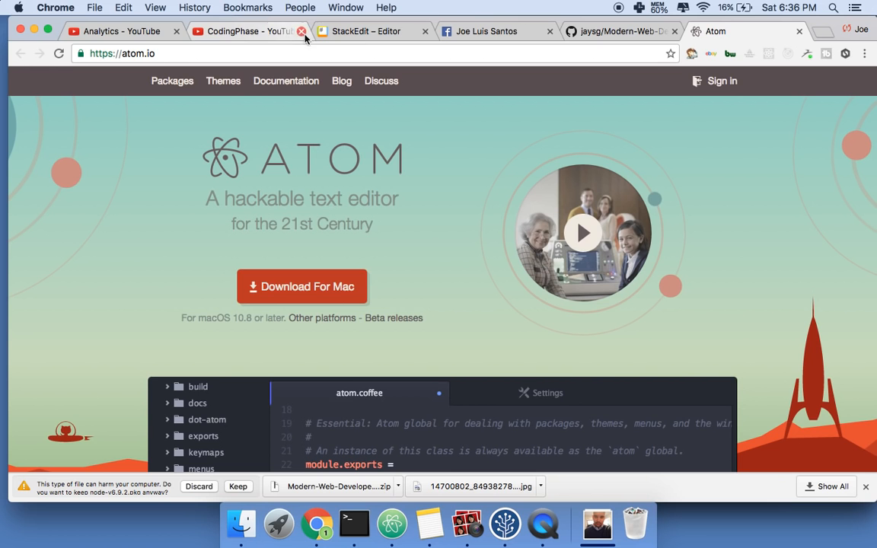
click(373, 31)
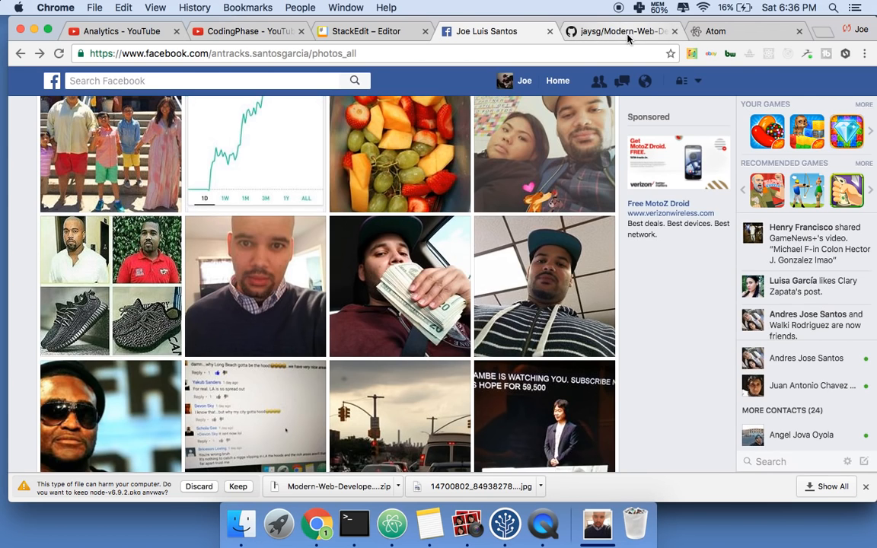
Return to the starter kit repository tab to read the remaining README commands.
click(621, 31)
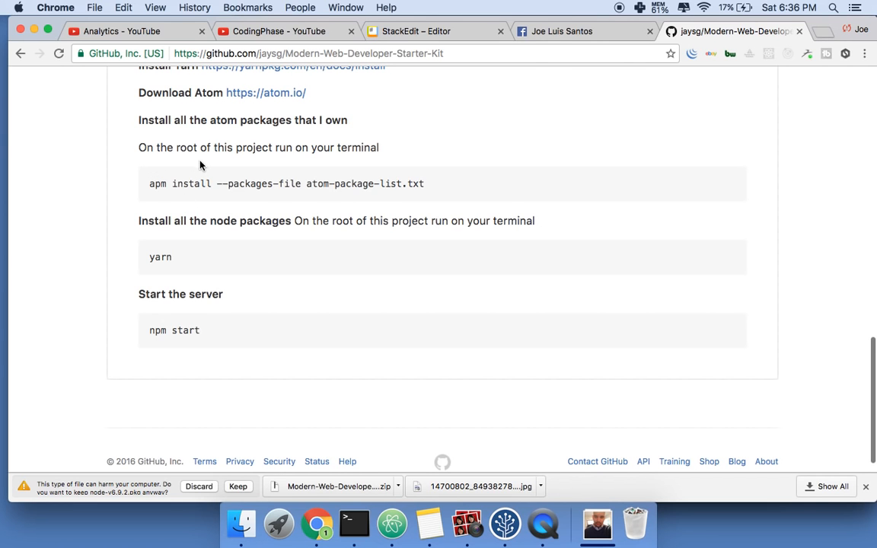
mouse_move(359, 262)
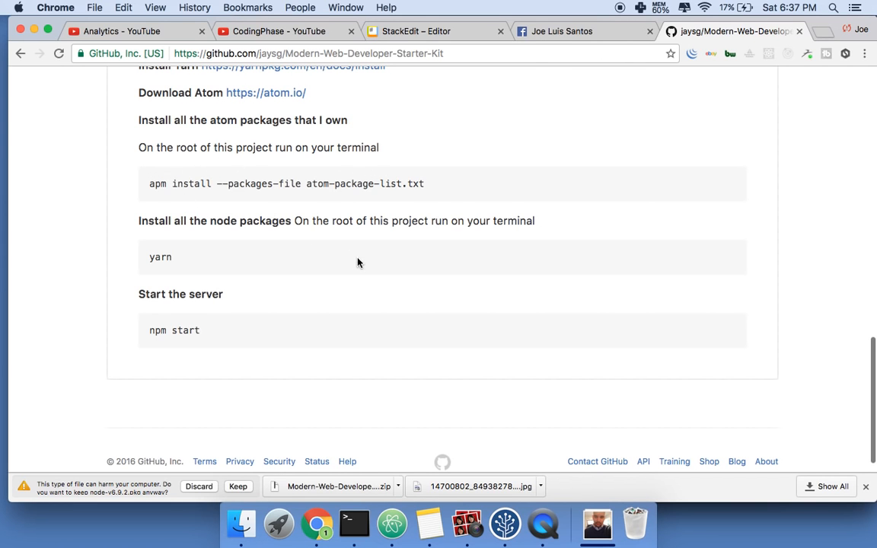
mouse_move(376, 487)
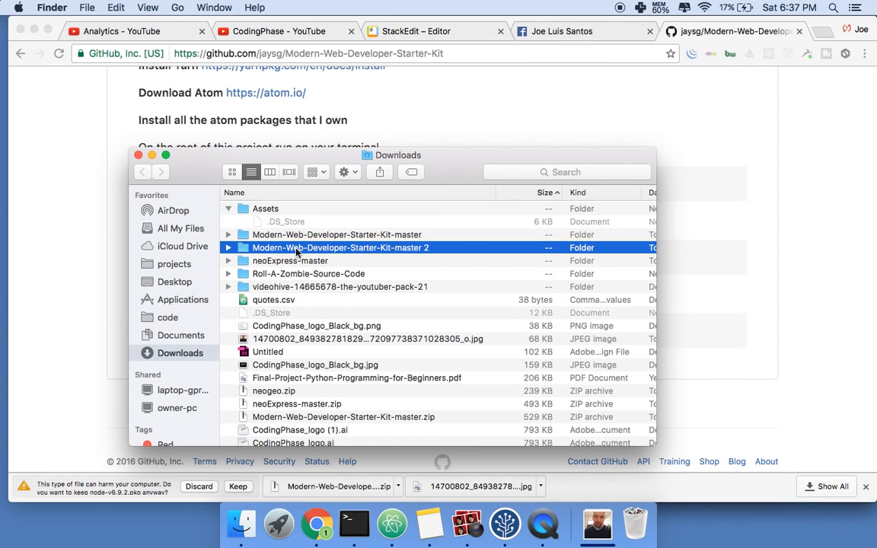
Open the unzipped starter kit folder, bring Terminal forward, and show the folder's enclosing path.
double_click(340, 247)
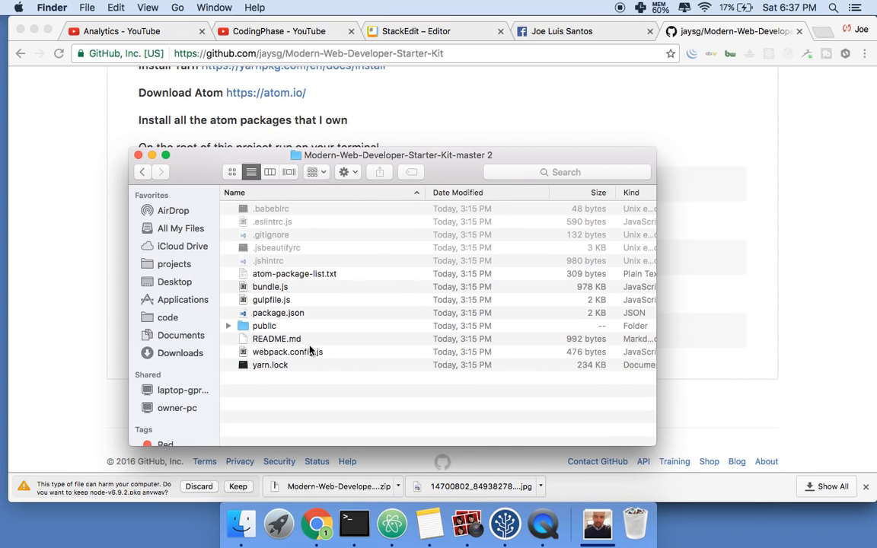
mouse_move(355, 335)
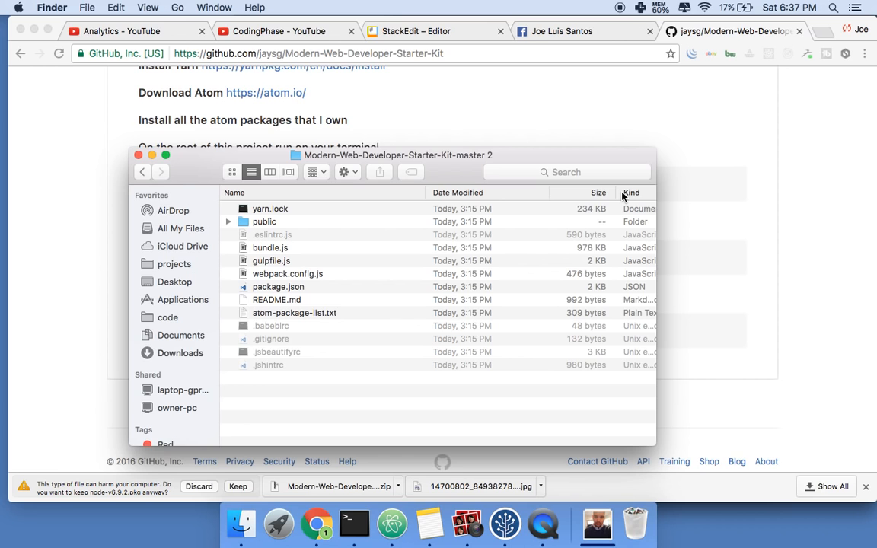
mouse_move(317, 391)
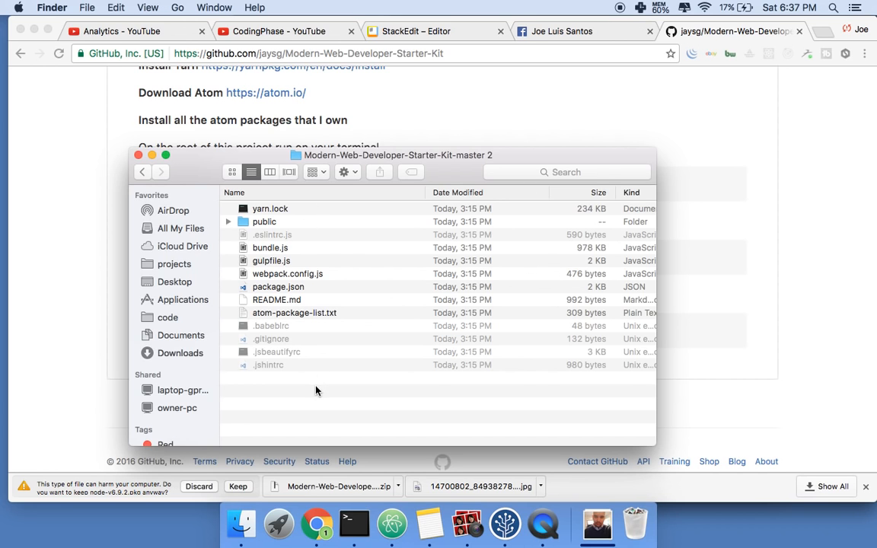
mouse_move(284, 226)
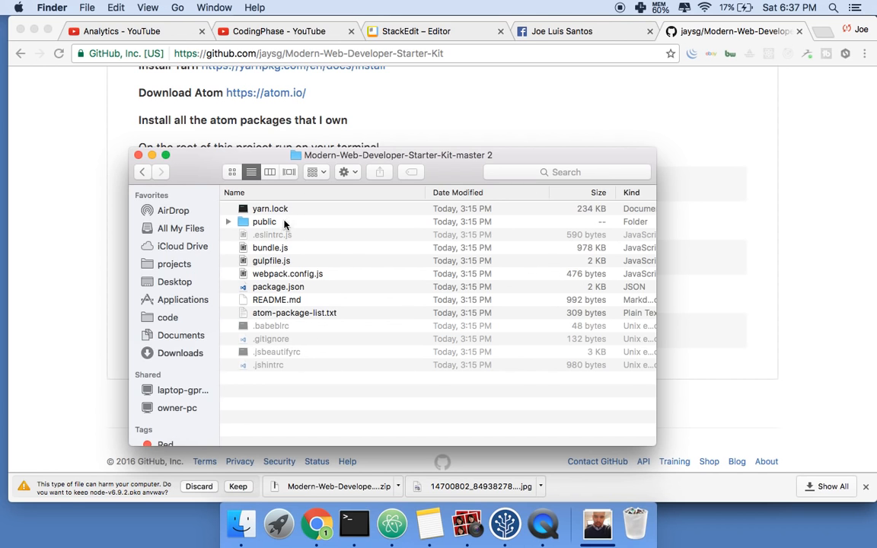
mouse_move(354, 524)
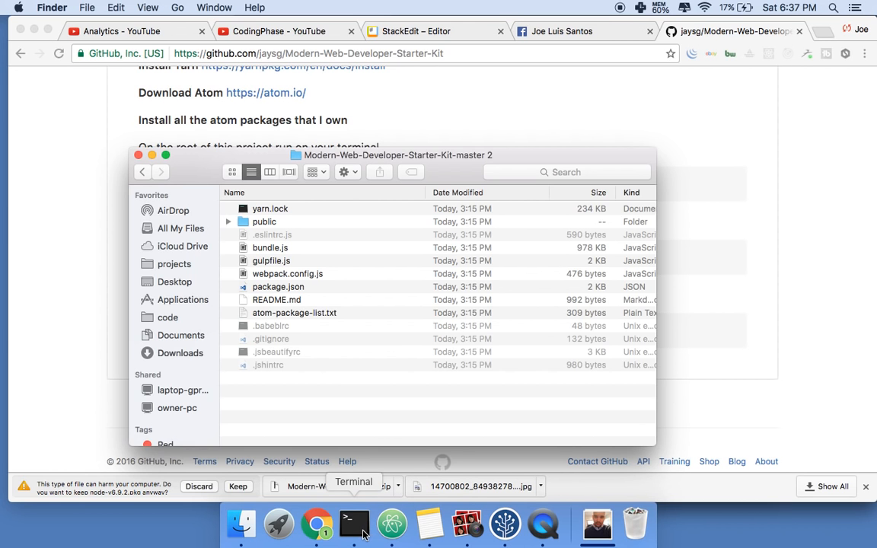
click(354, 523)
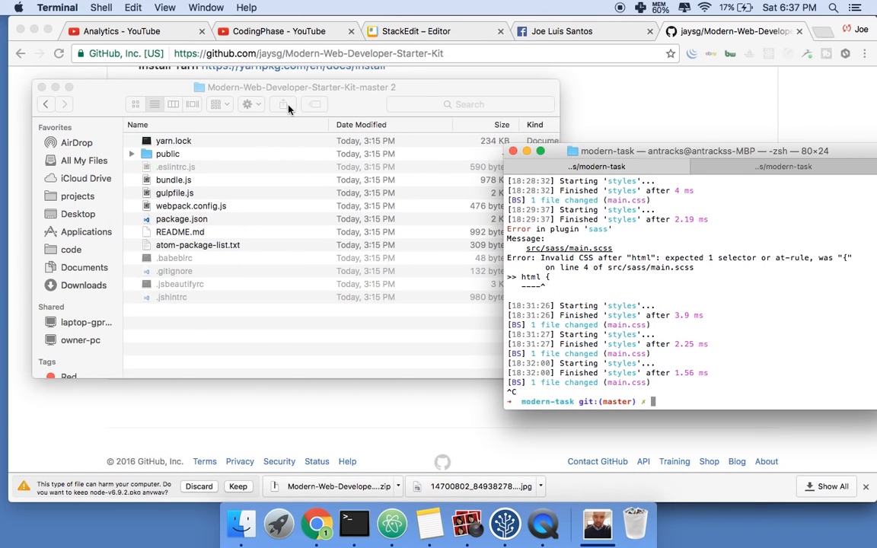
click(296, 87)
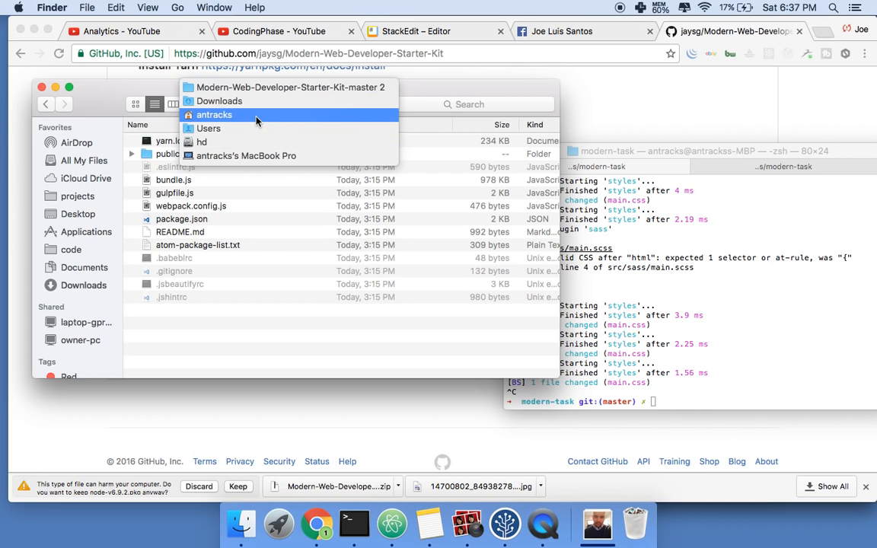
mouse_move(219, 101)
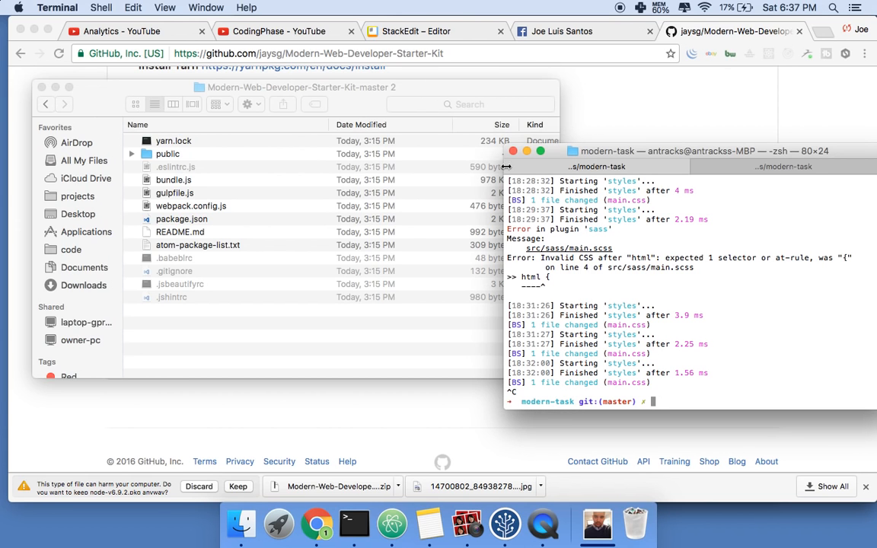
Open a second Finder window and navigate from projects up to the antracks home folder.
click(300, 87)
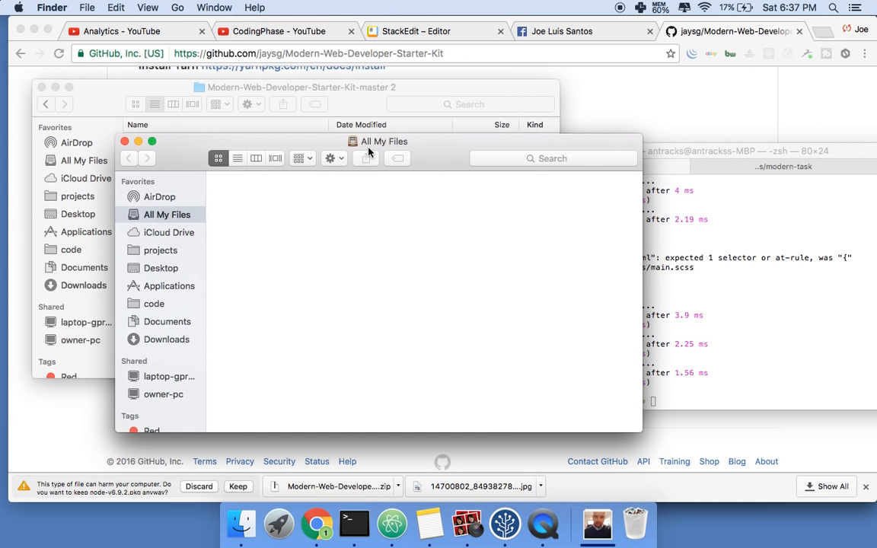
click(167, 214)
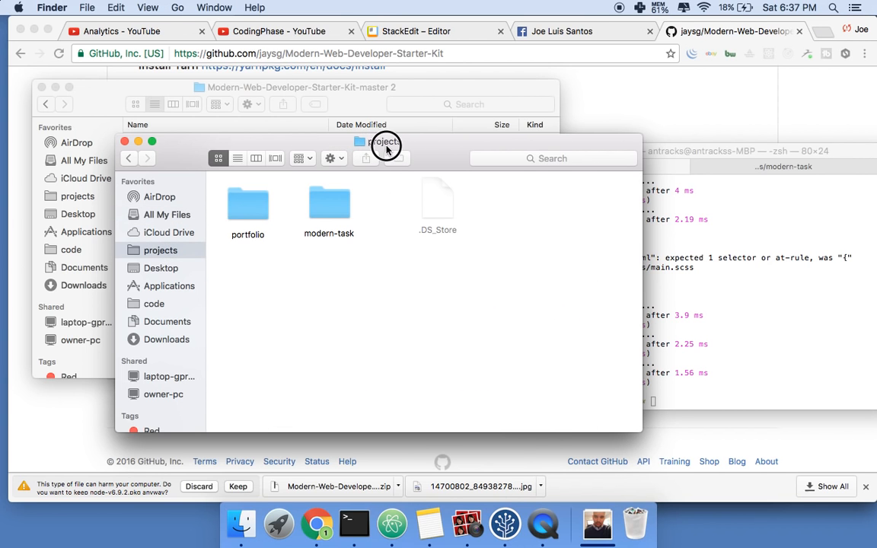
click(386, 145)
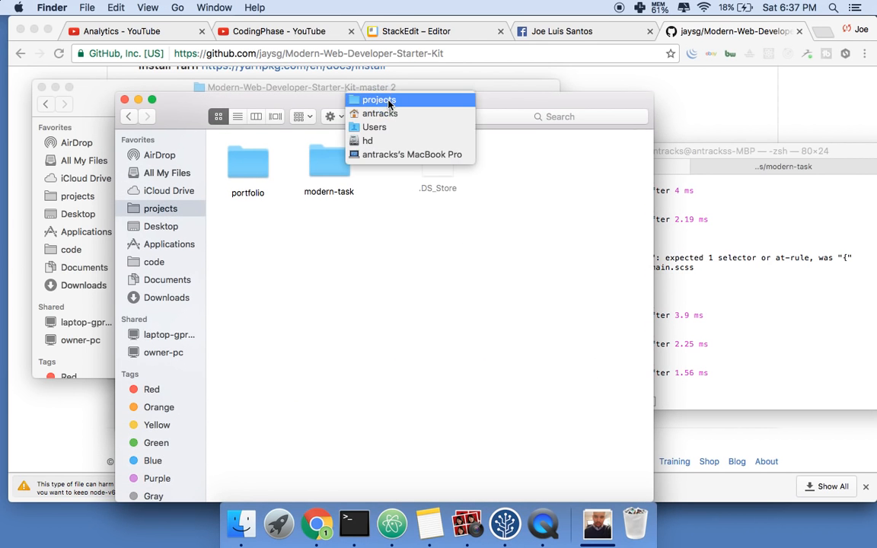
click(380, 113)
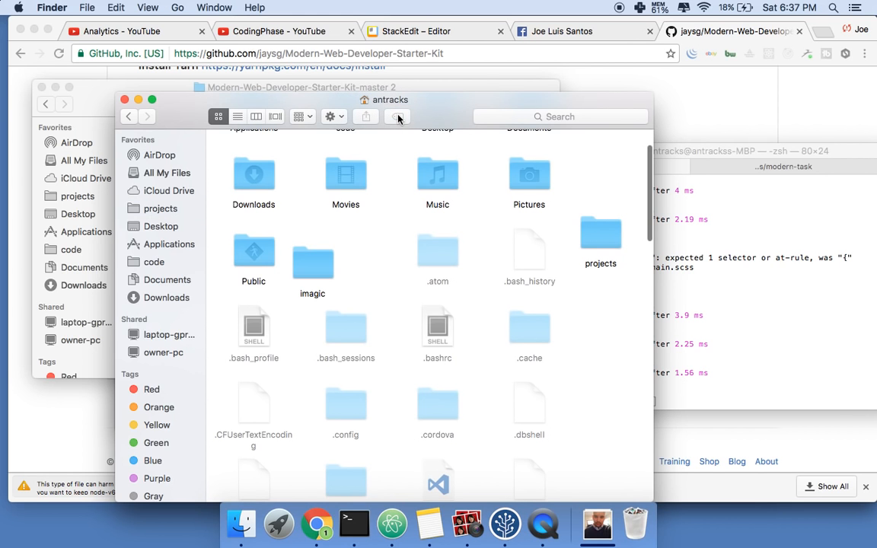
right_click(628, 369)
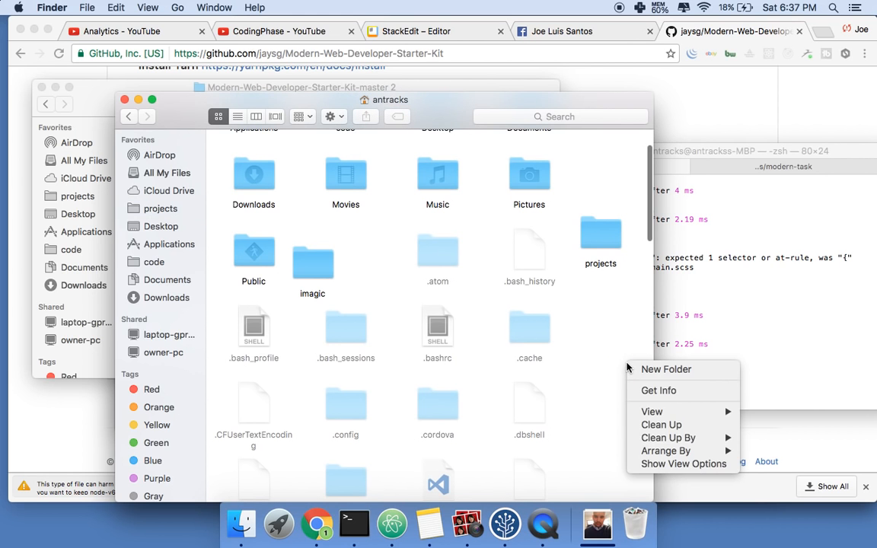
double_click(601, 240)
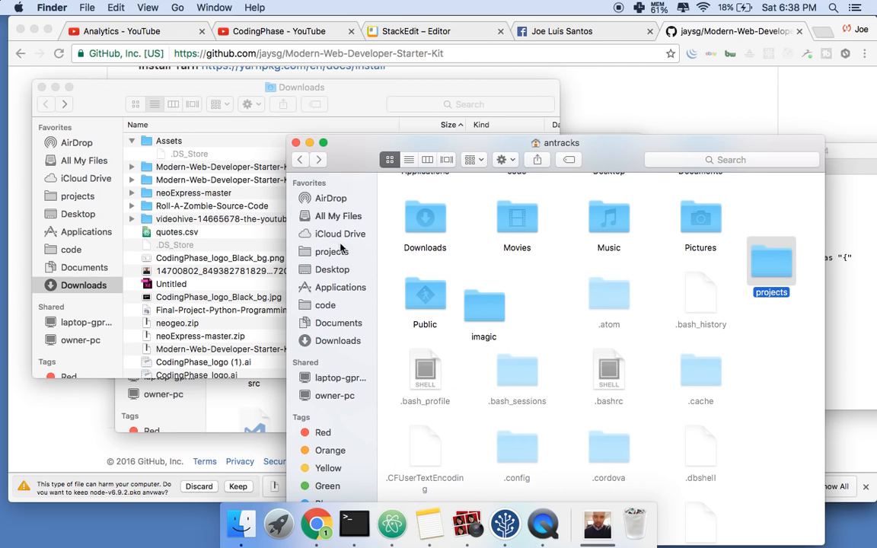
mouse_move(63, 79)
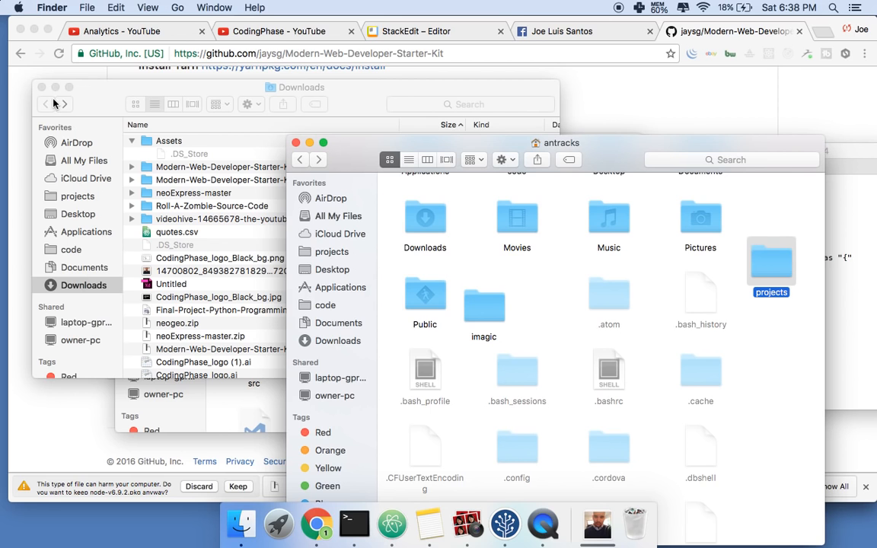
mouse_move(78, 102)
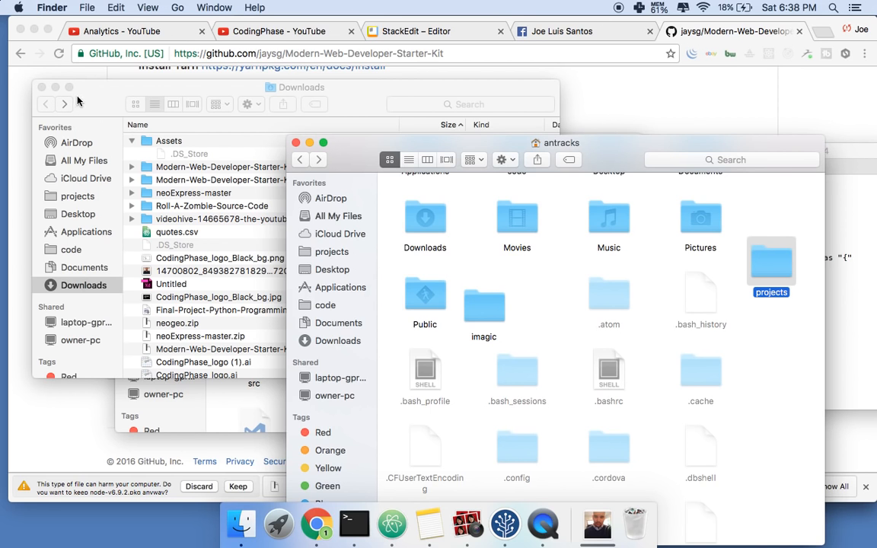
mouse_move(334, 232)
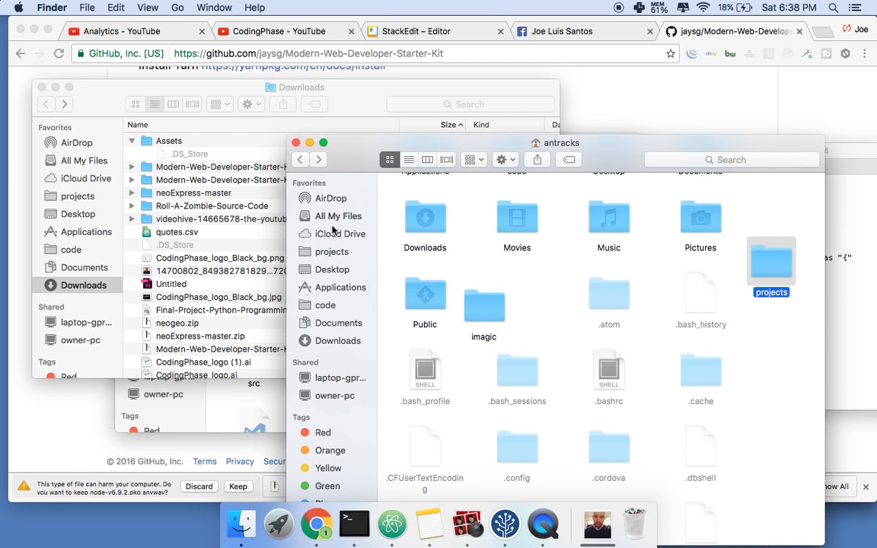
Open projects > modern-task and clean up its icons by Kind.
double_click(770, 262)
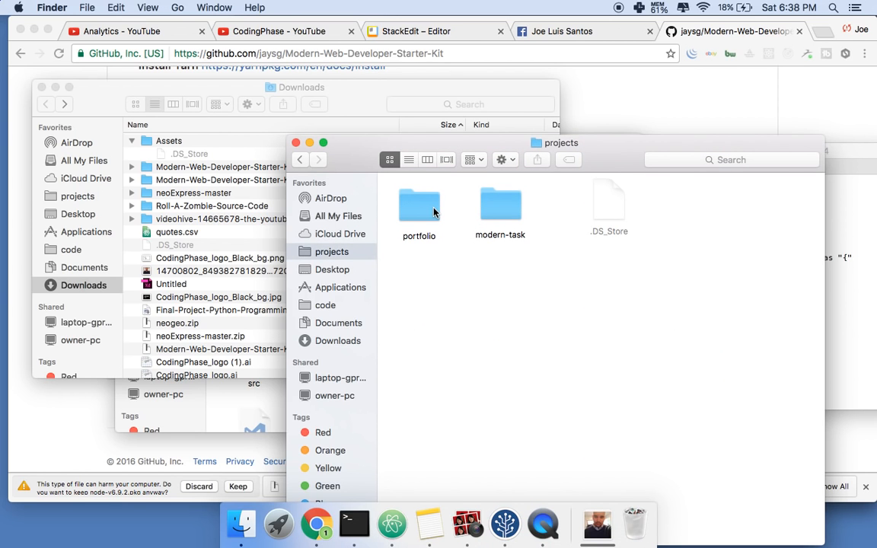
mouse_move(431, 242)
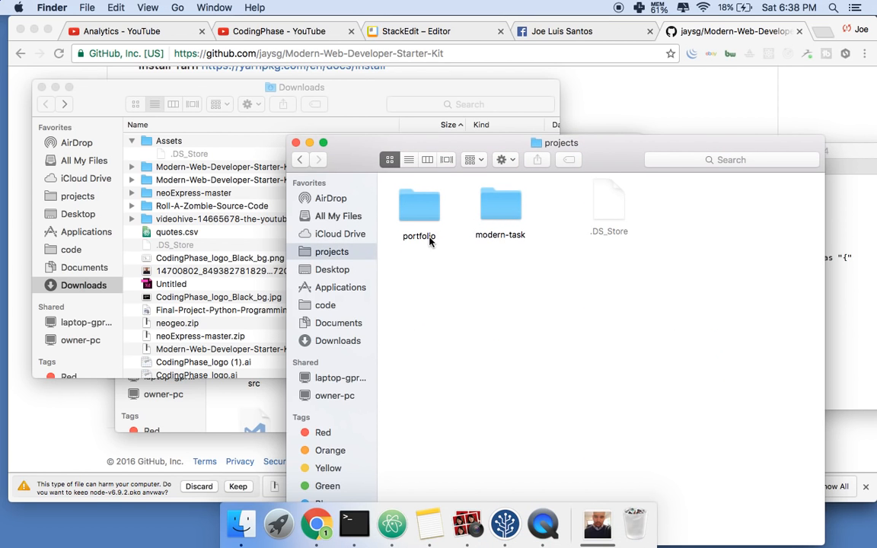
double_click(500, 206)
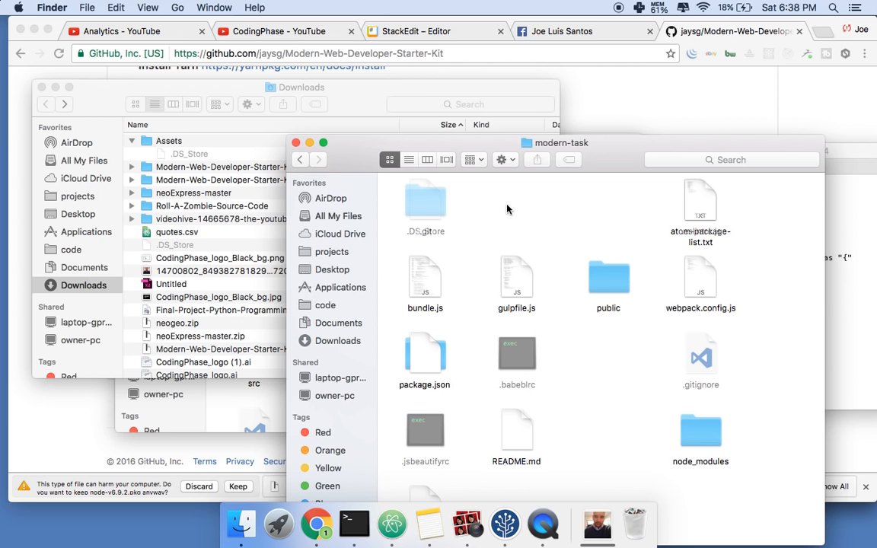
right_click(508, 209)
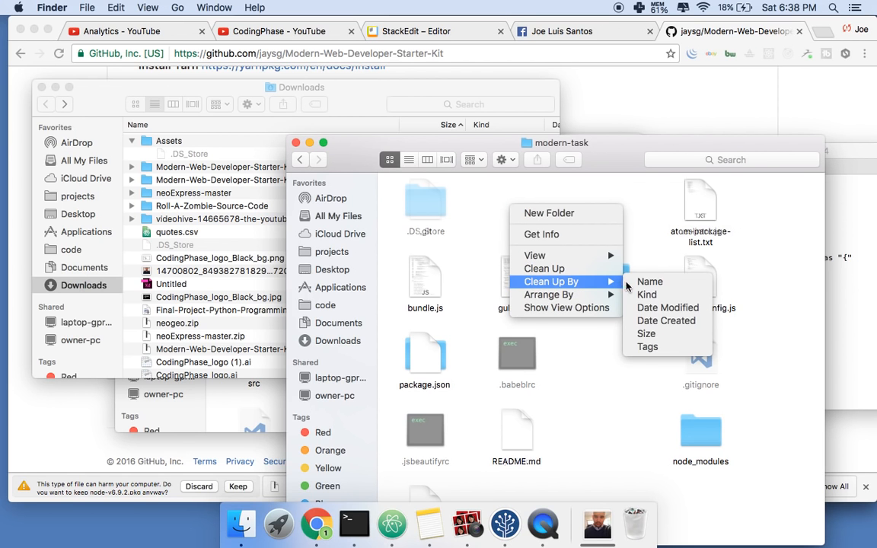
click(649, 281)
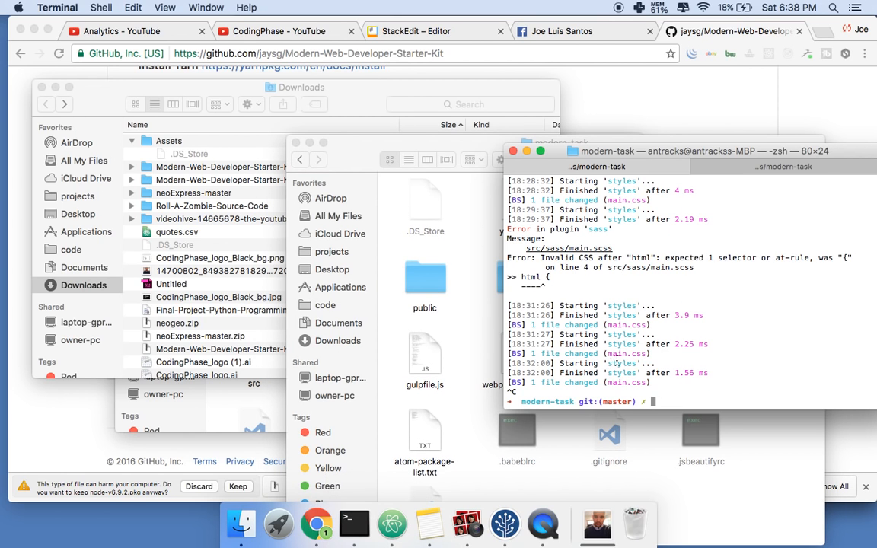
Run cd ~, ls, cd projects and cd modern-task to reach the project folder.
text(cd)
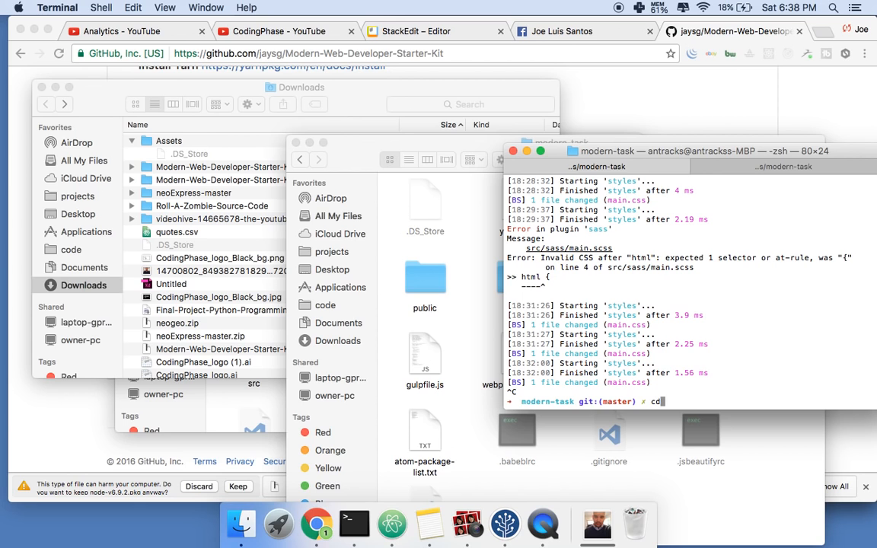
text(~)
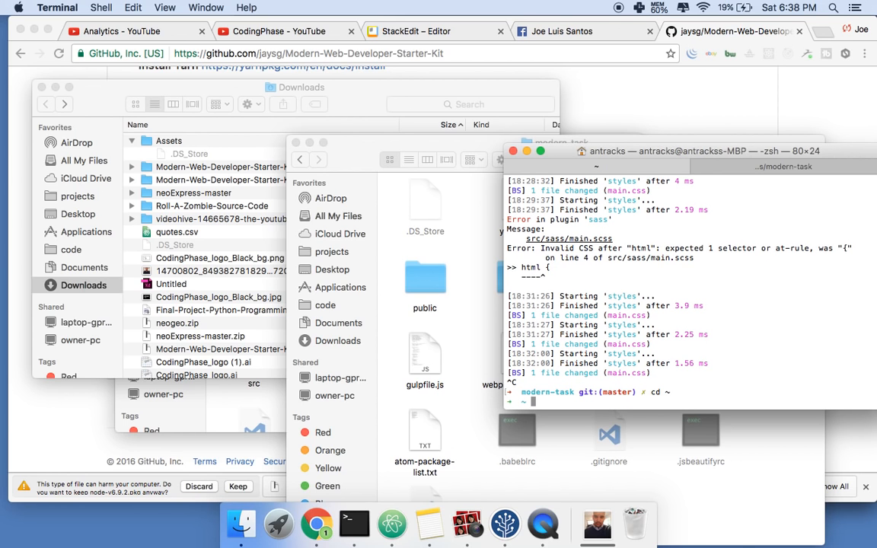
text(ls)
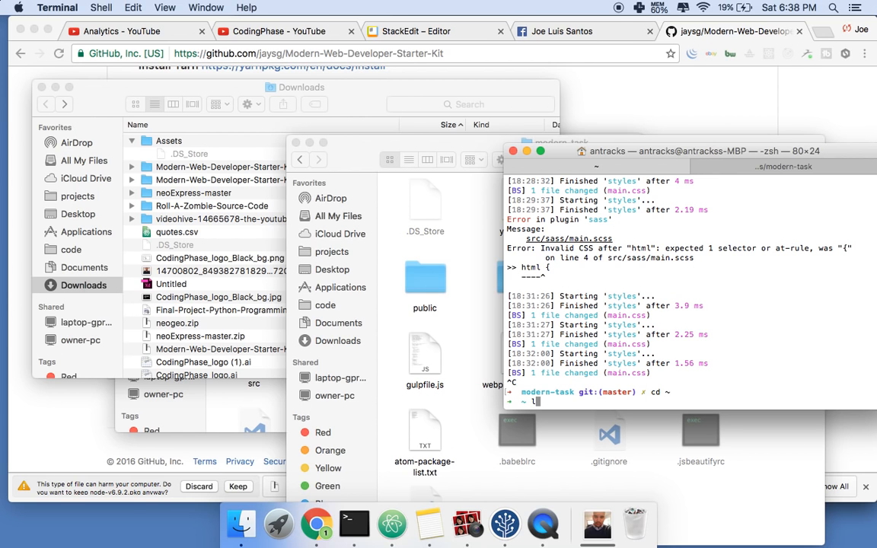
text(ls)
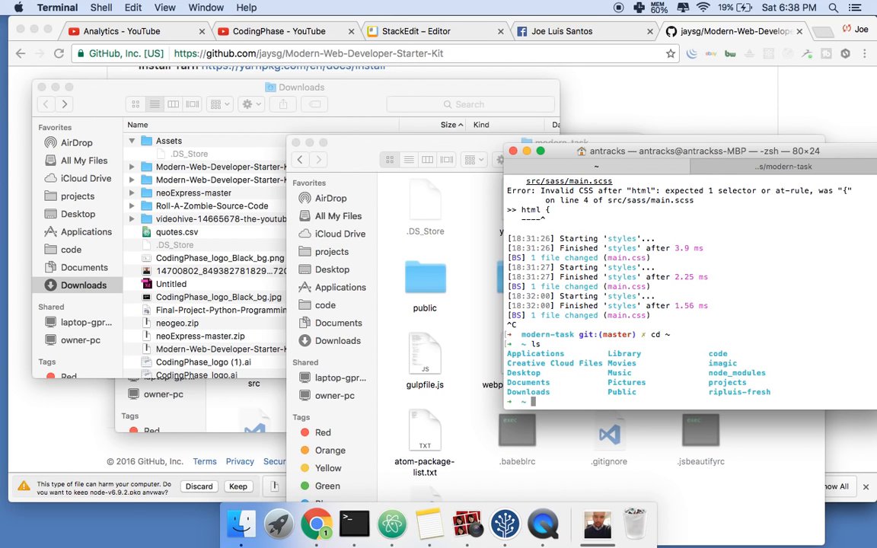
text(c)
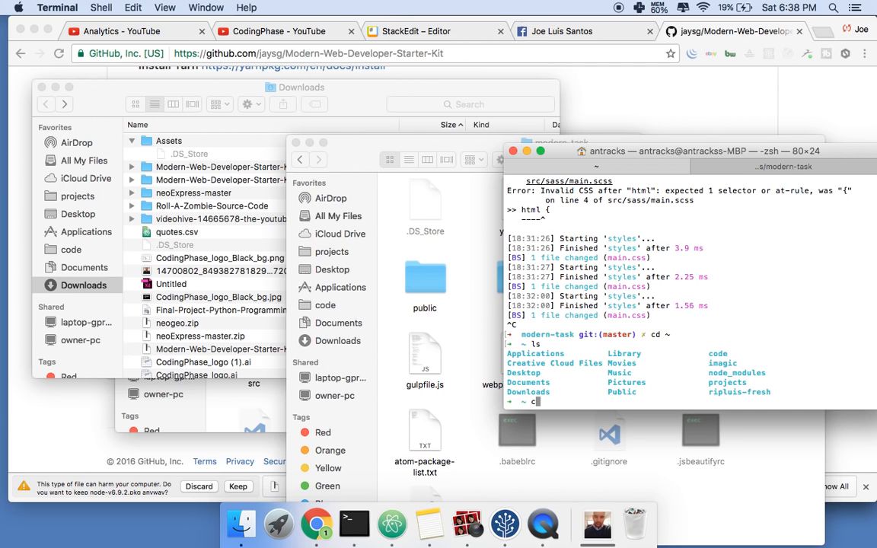
text(projects)
text(ls)
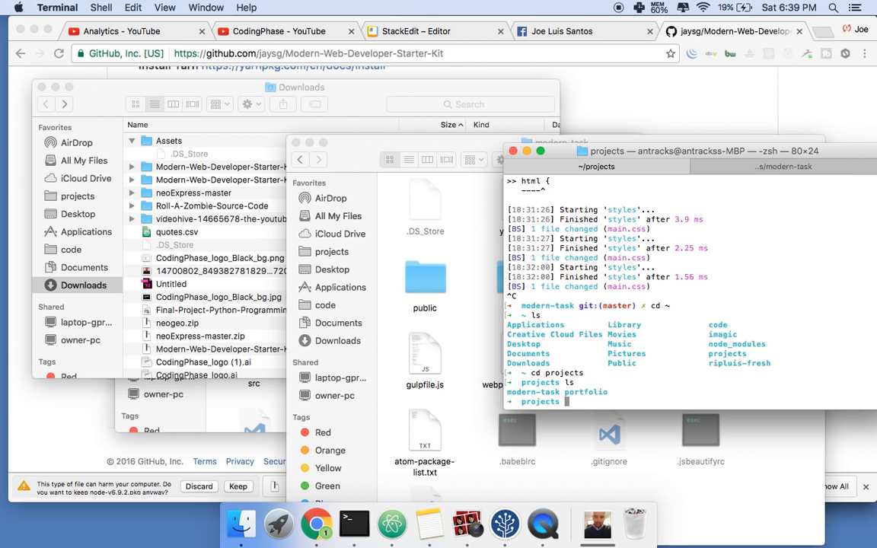
text(cd modern-)
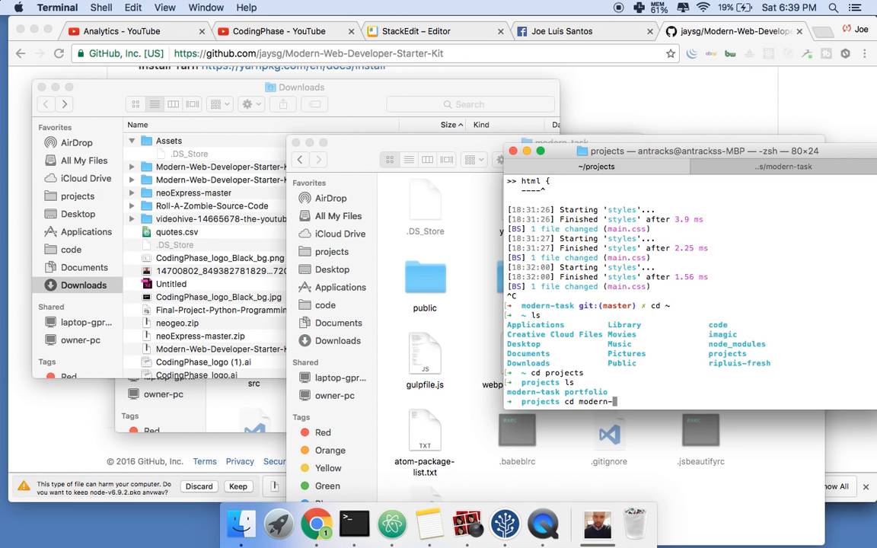
text(task)
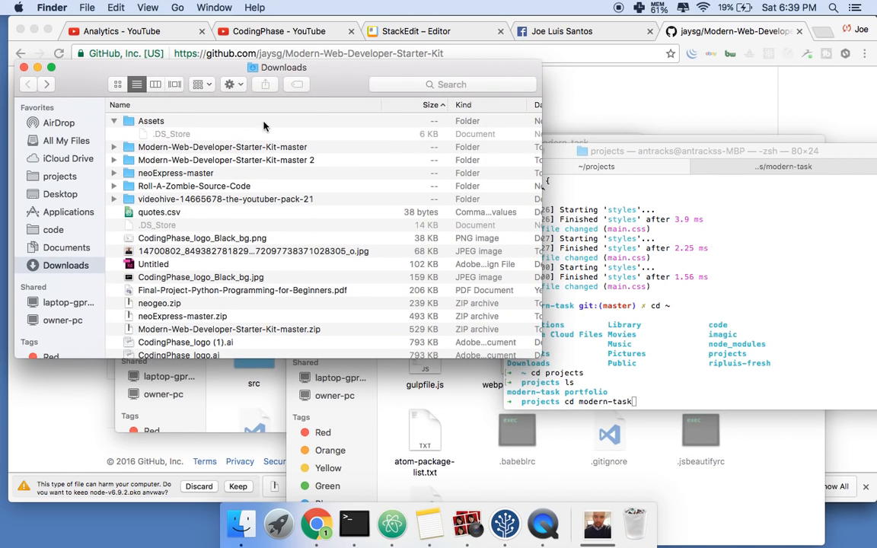
mouse_move(297, 158)
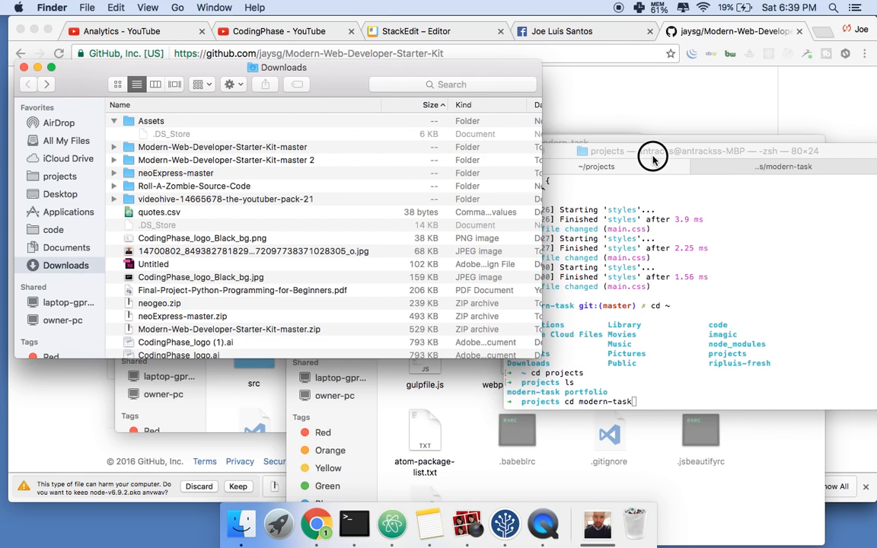
click(653, 151)
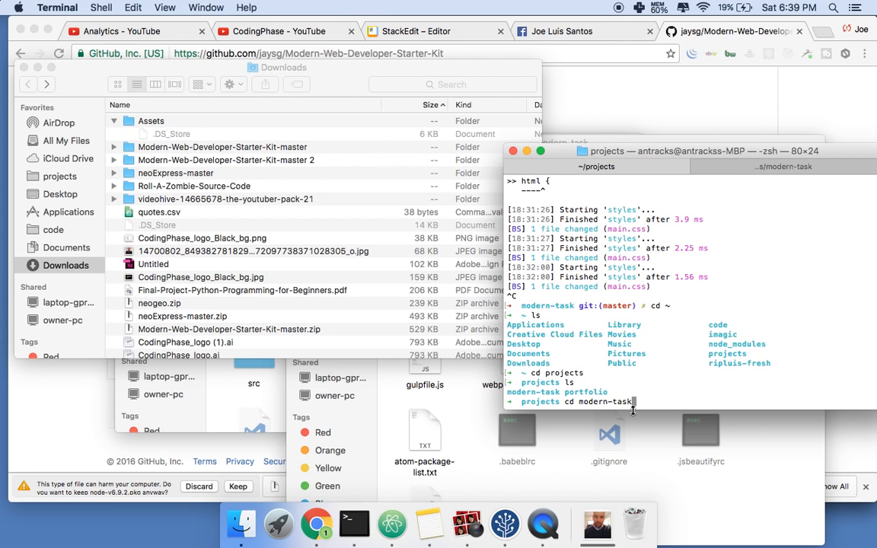
key(Enter)
text(ls)
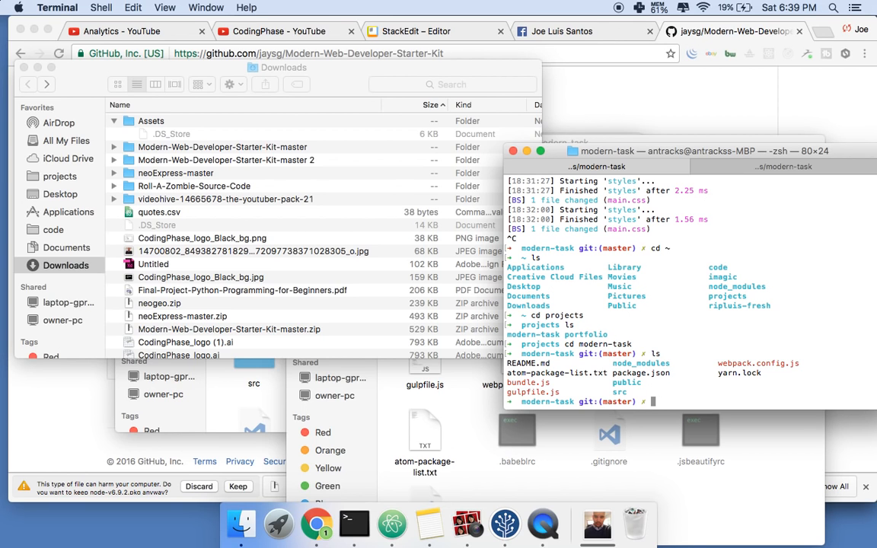
mouse_move(353, 524)
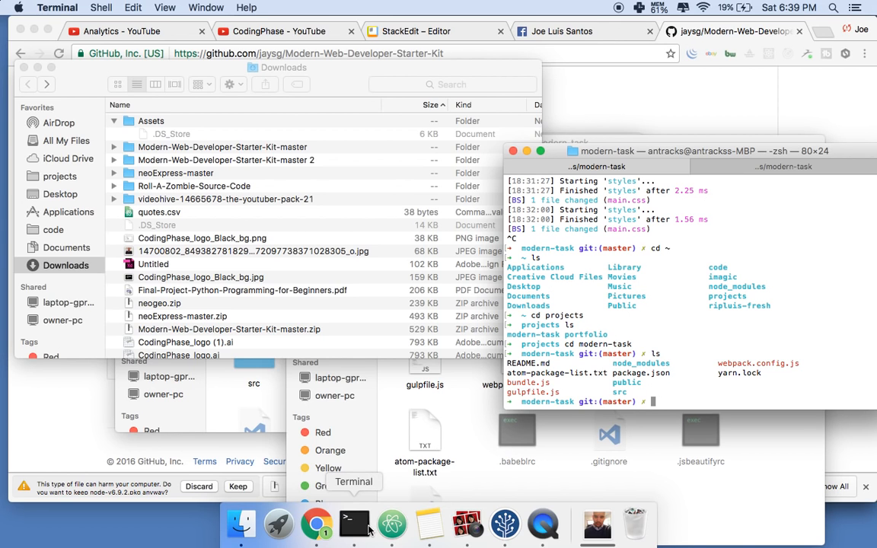
Scroll up the README to copy the apm install command, then bring Terminal forward.
click(316, 523)
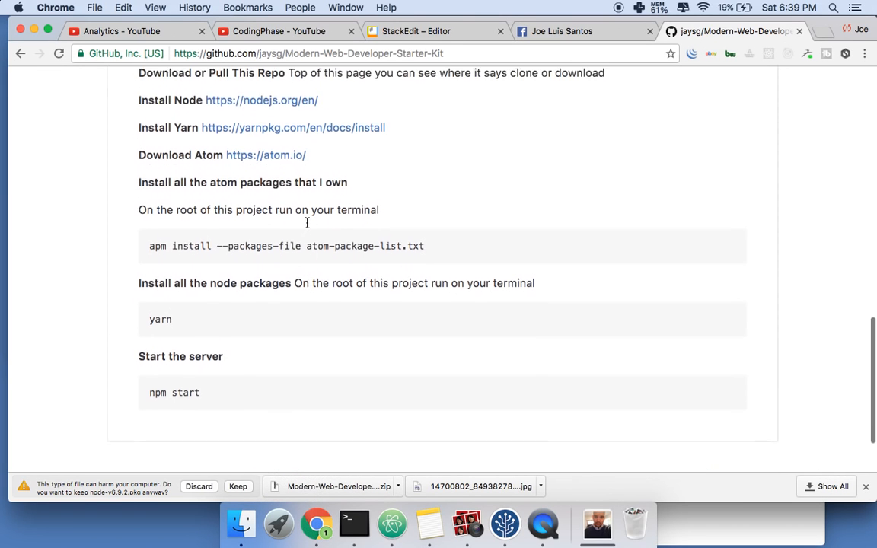
scroll(up, 3)
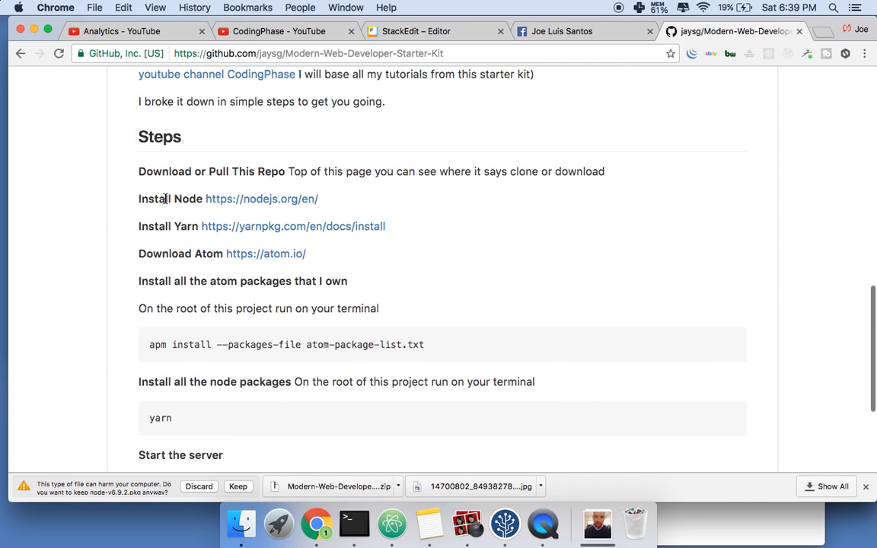
mouse_move(278, 269)
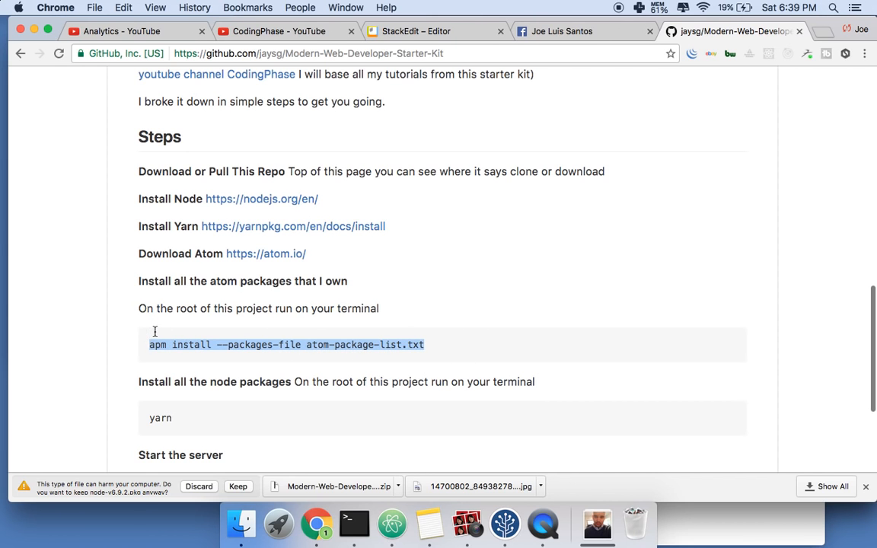
click(354, 523)
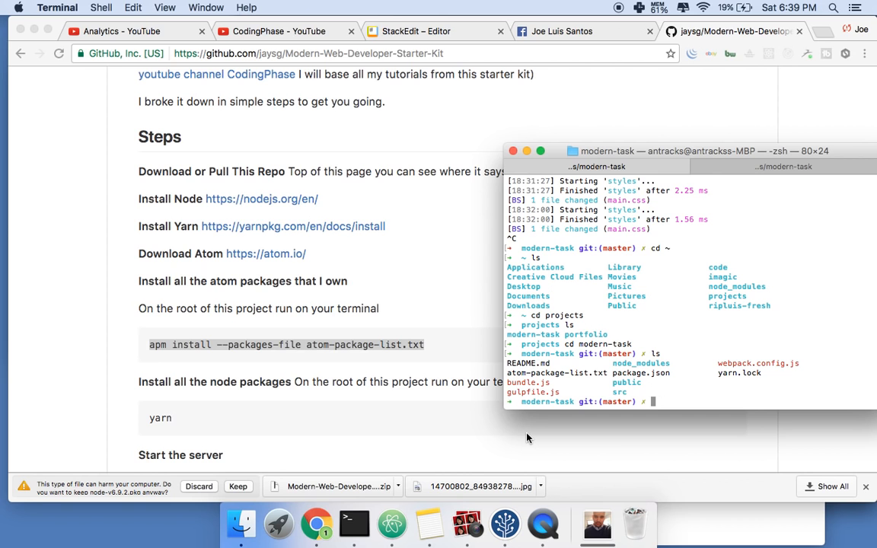
Drag the Terminal window further left.
drag(685, 151, 590, 138)
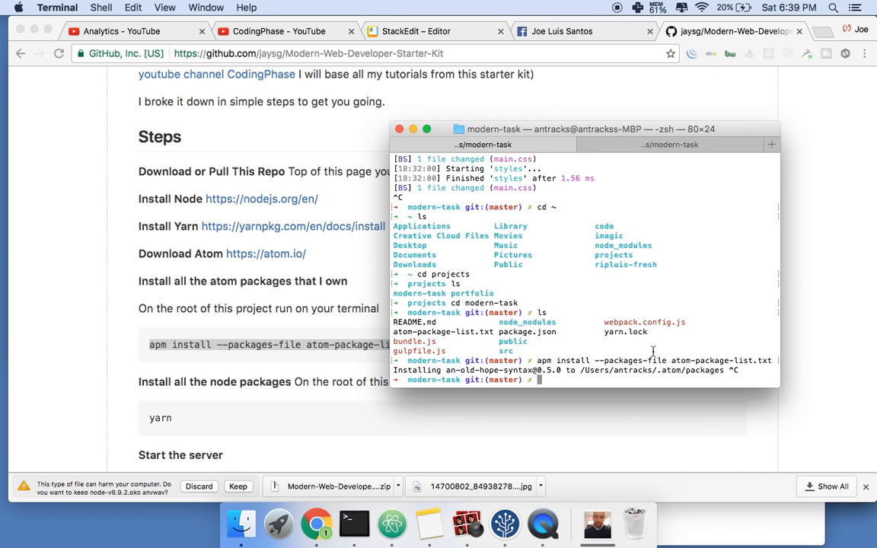
mouse_move(689, 354)
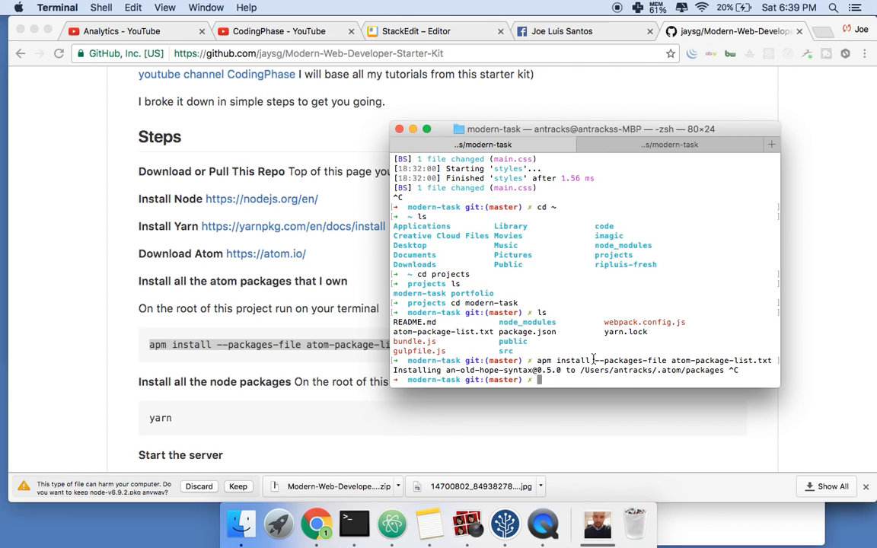
mouse_move(354, 395)
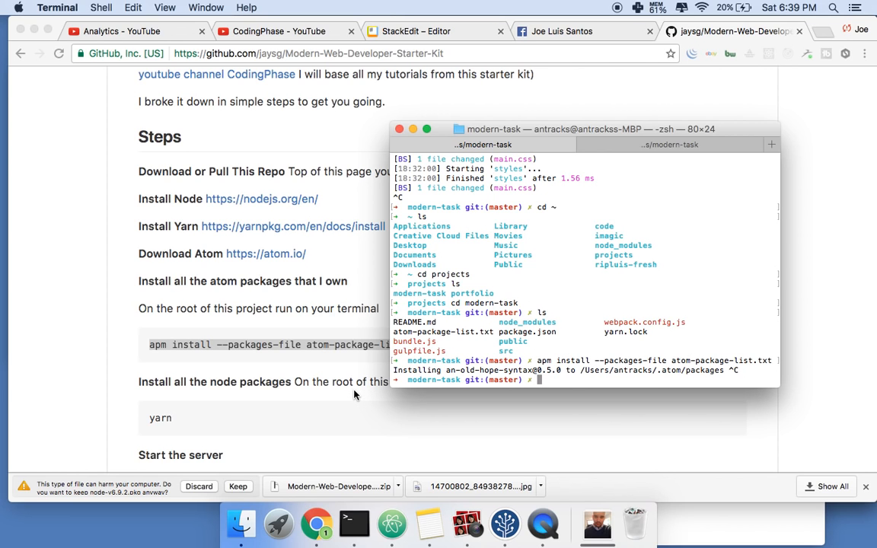
mouse_move(333, 390)
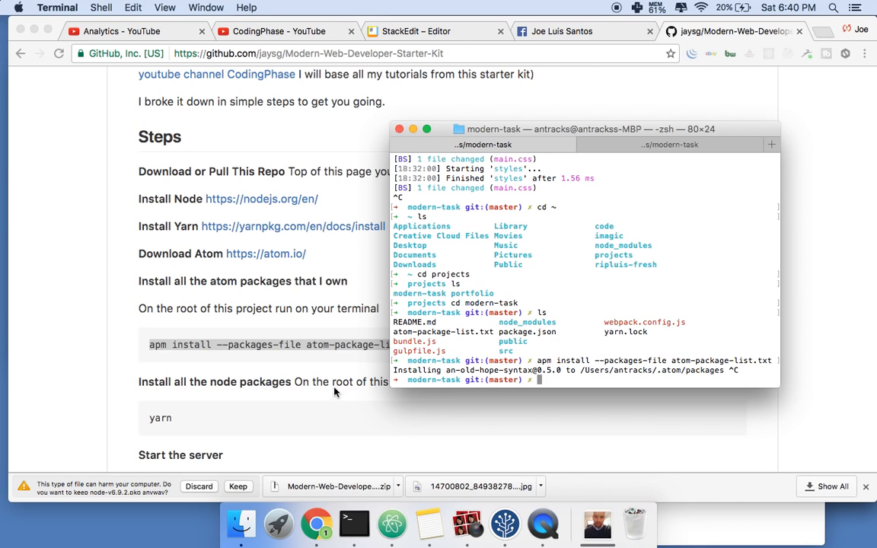
mouse_move(613, 396)
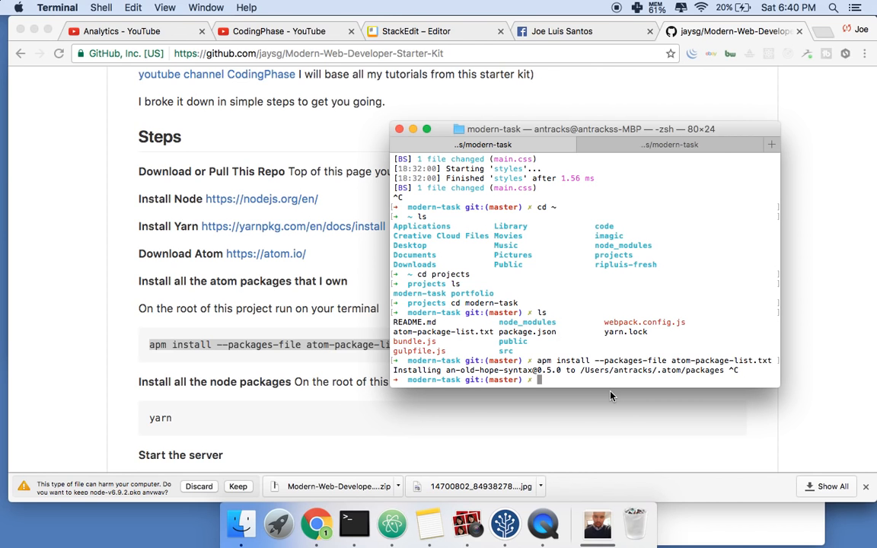
Check versions in Terminal: Node v6.3.1, npm 3.10.3, and yarn v0.15.1 already up to date.
text(node)
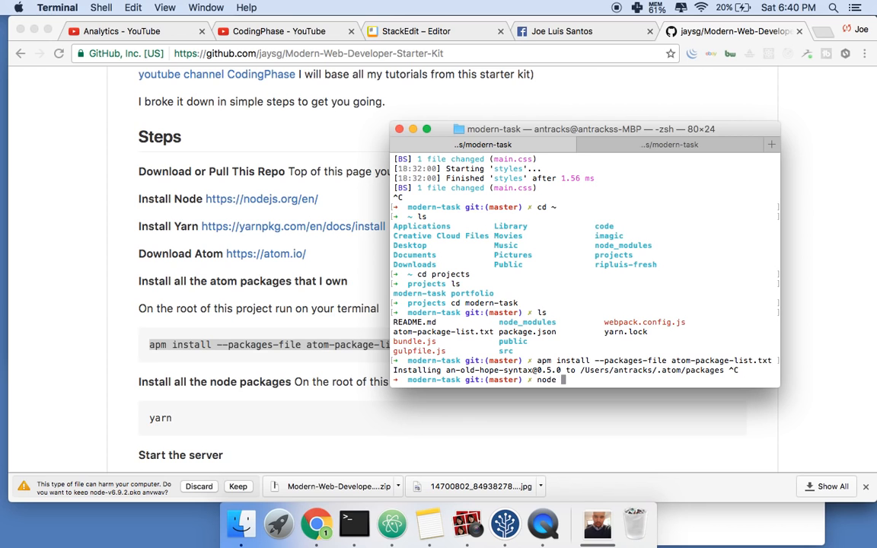
text(node -v)
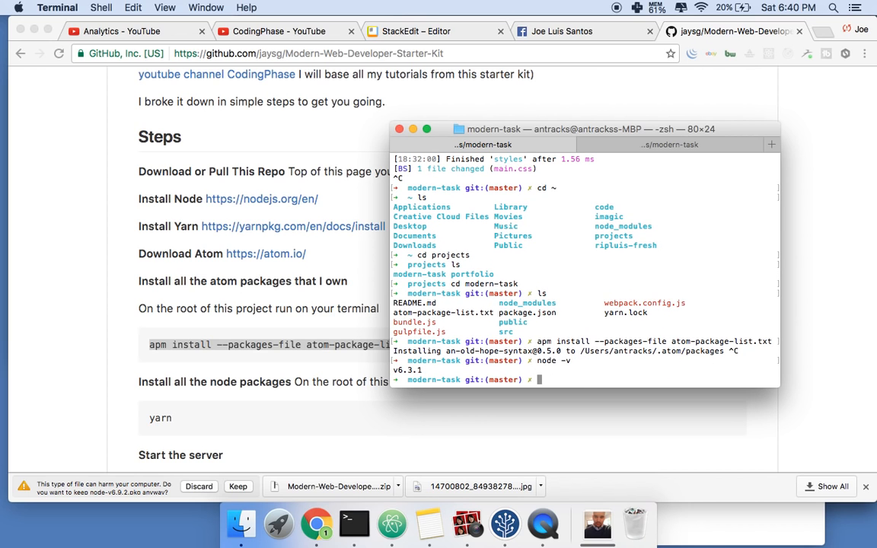
mouse_move(640, 354)
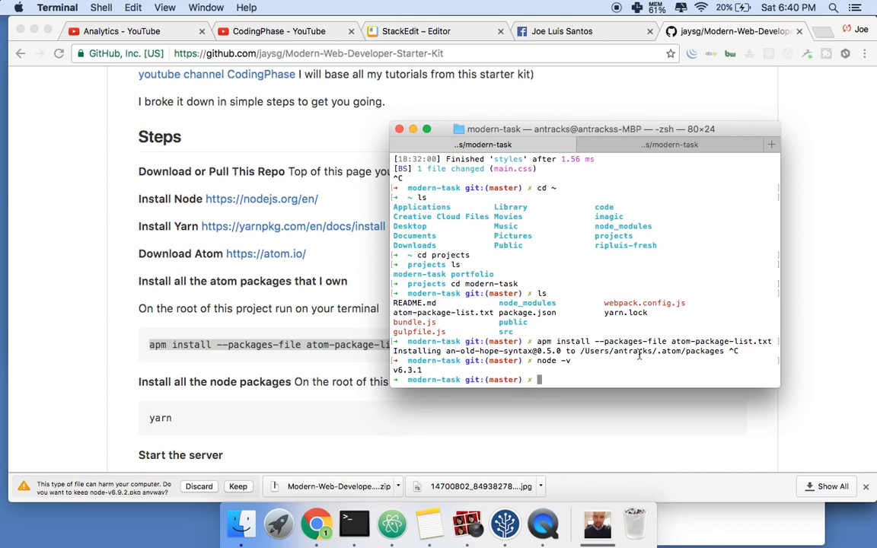
mouse_move(480, 369)
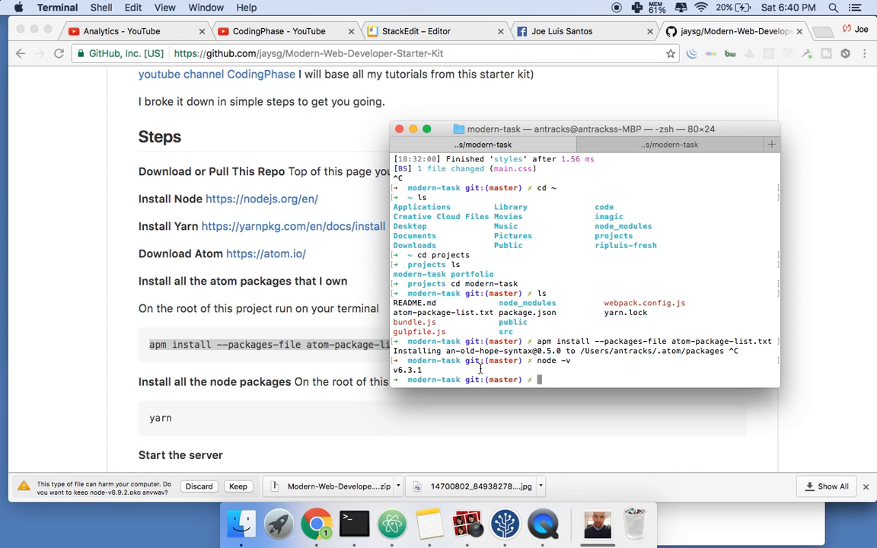
text(npm -v)
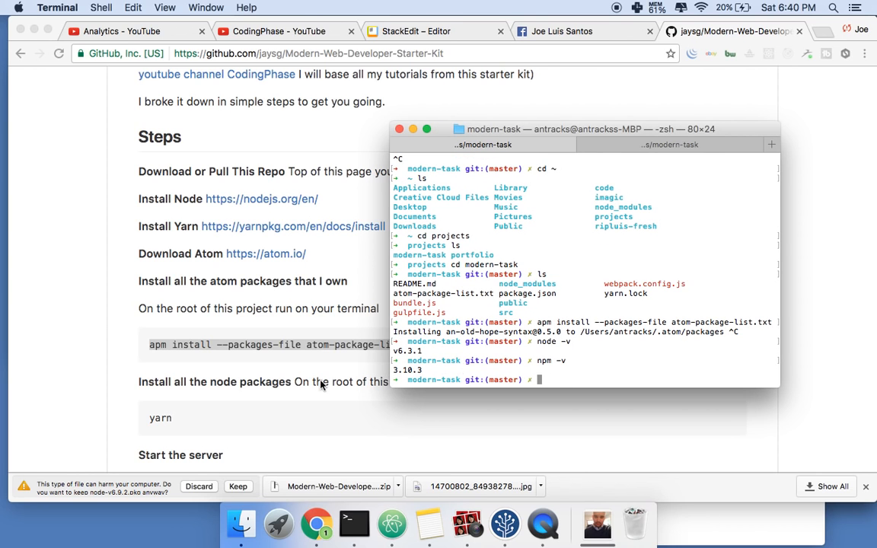
text(yar)
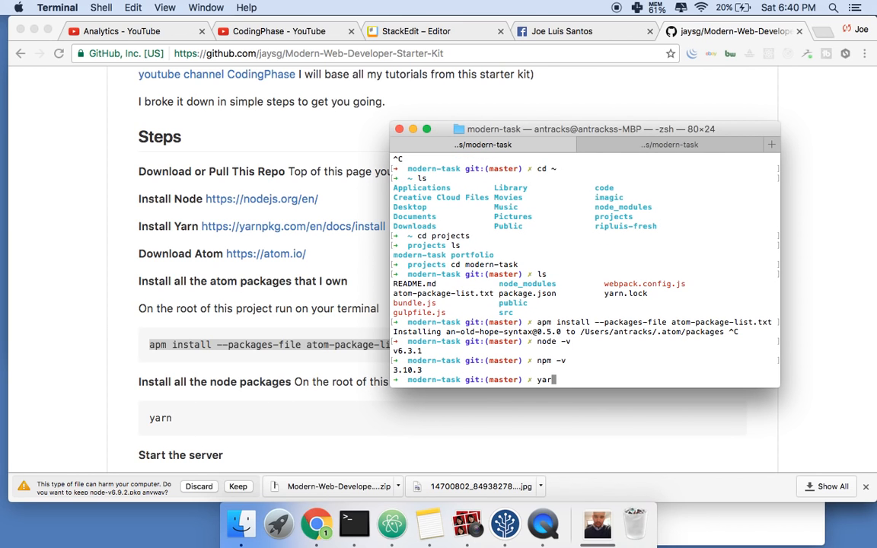
key(Enter)
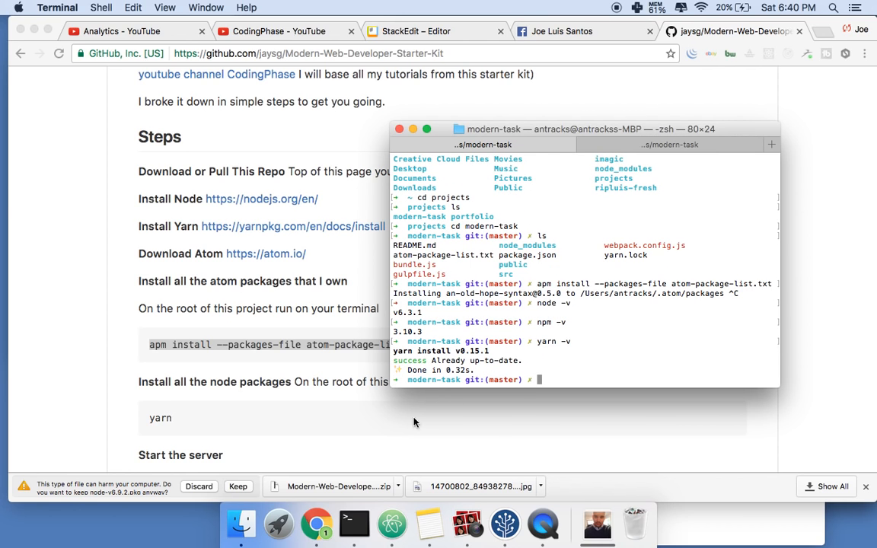
mouse_move(561, 369)
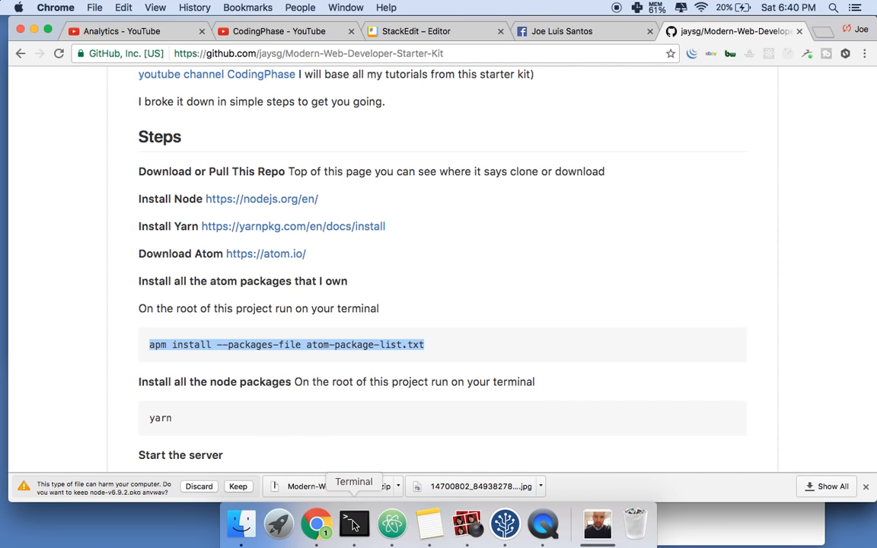
Browse the modern-task project tree in Atom, expanding node_modules, then return to Terminal.
click(392, 523)
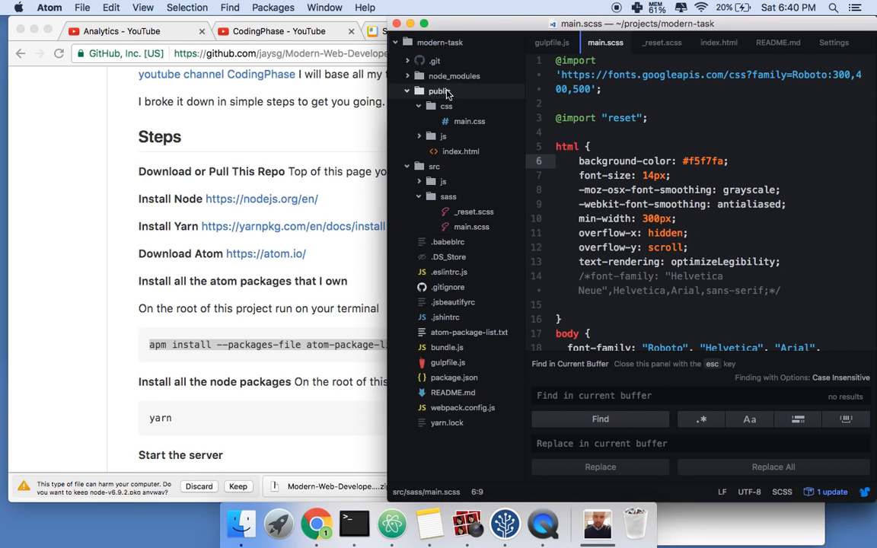
click(454, 76)
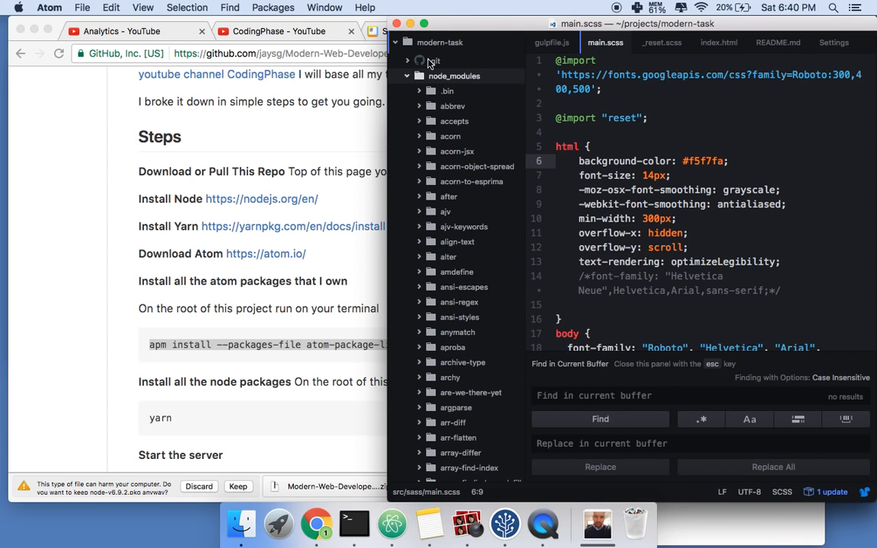
click(353, 523)
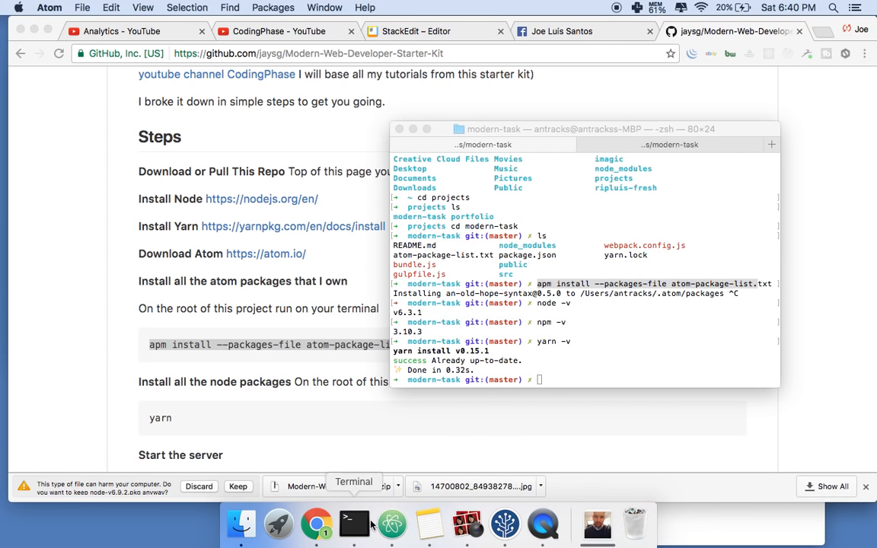
click(353, 523)
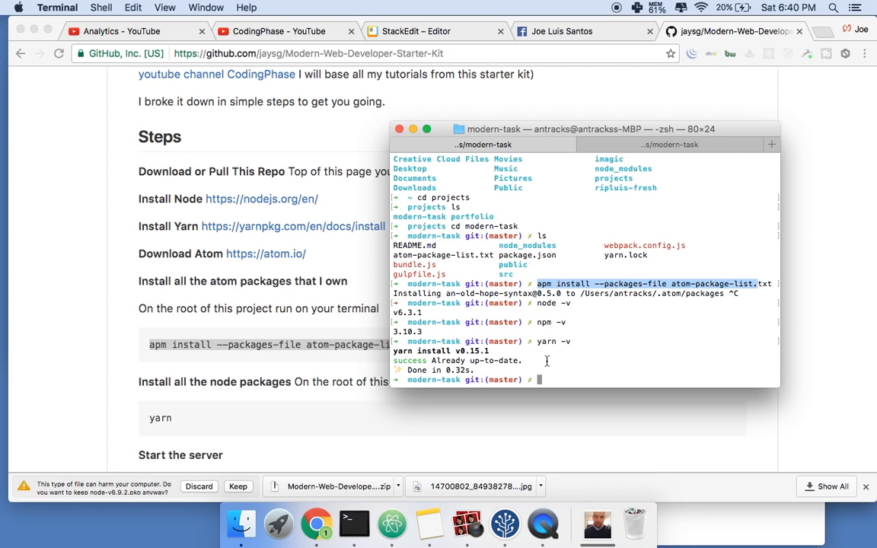
mouse_move(542, 524)
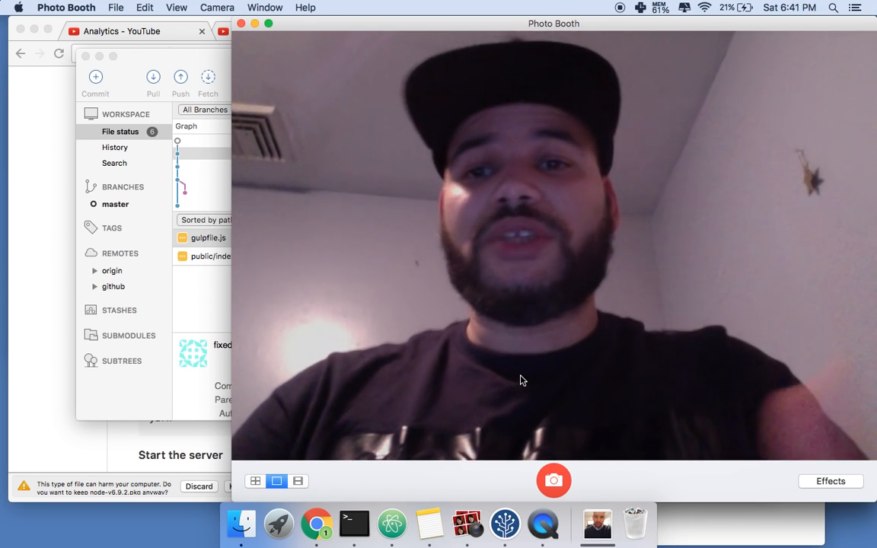
mouse_move(328, 134)
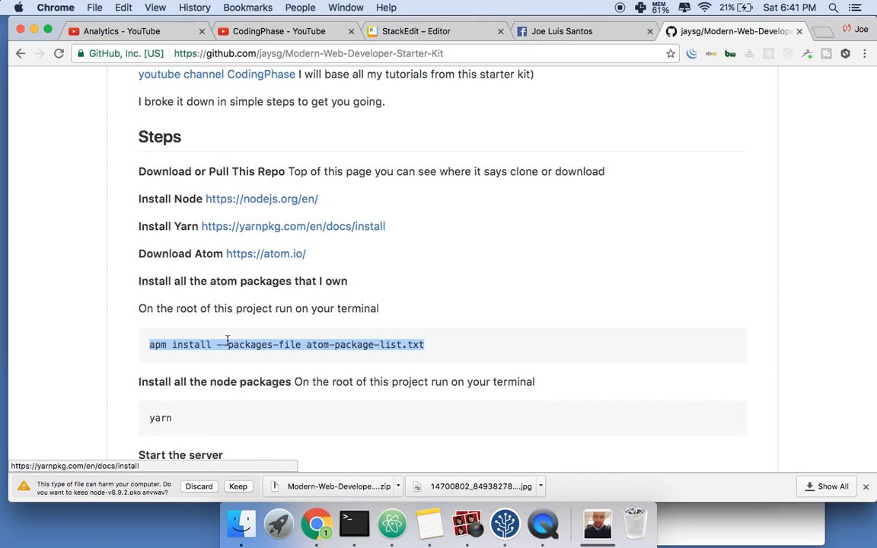
Locate the README's Start the server step and run npm start in Terminal.
scroll(down, 3)
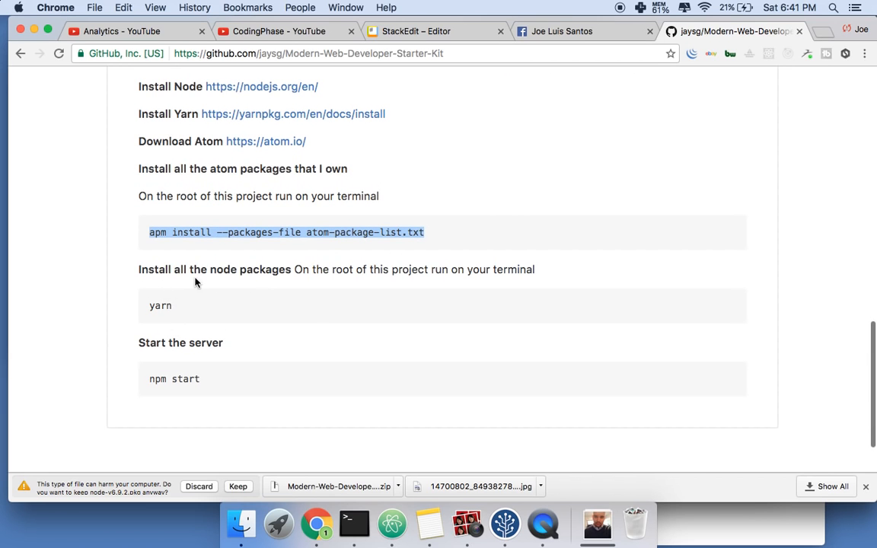
click(174, 306)
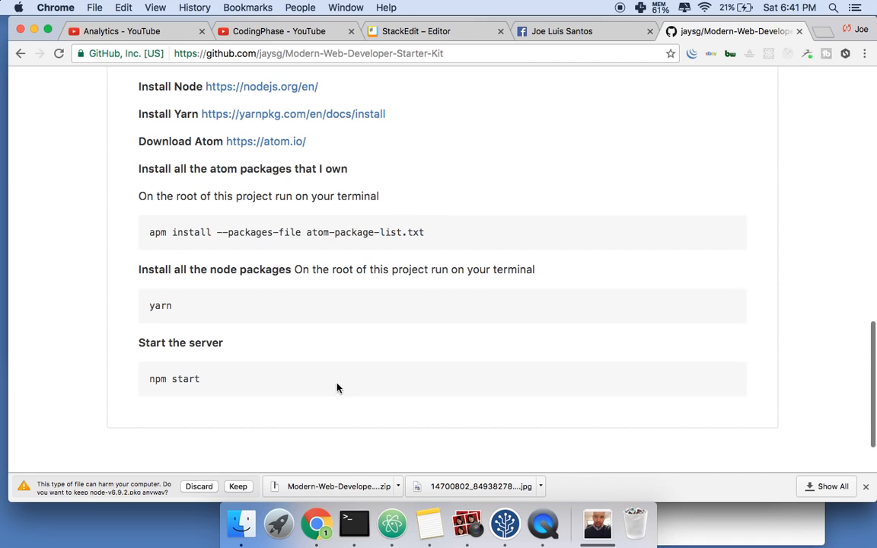
click(353, 524)
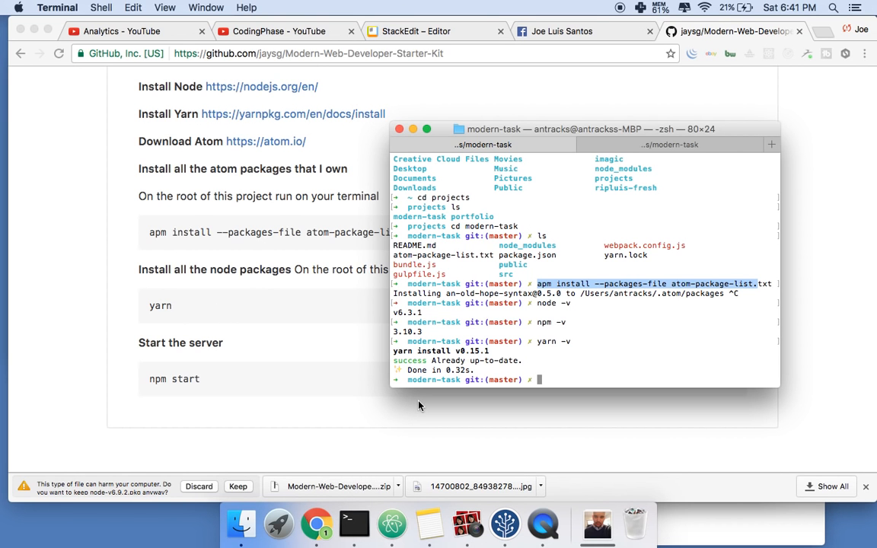
text(yarn)
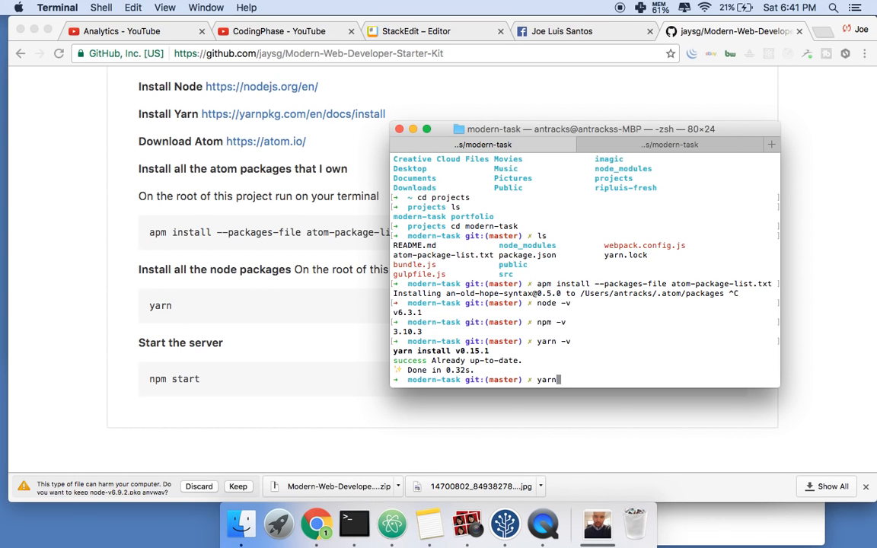
key(Backspace)
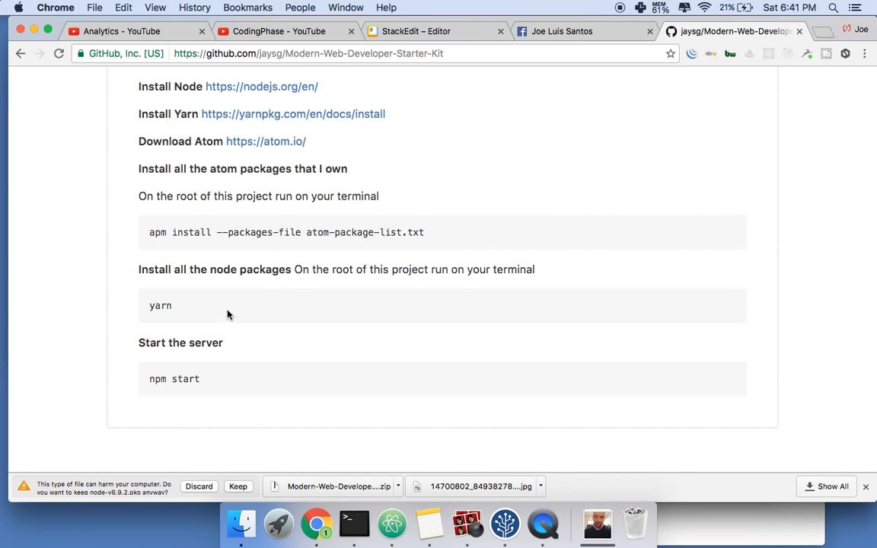
mouse_move(201, 325)
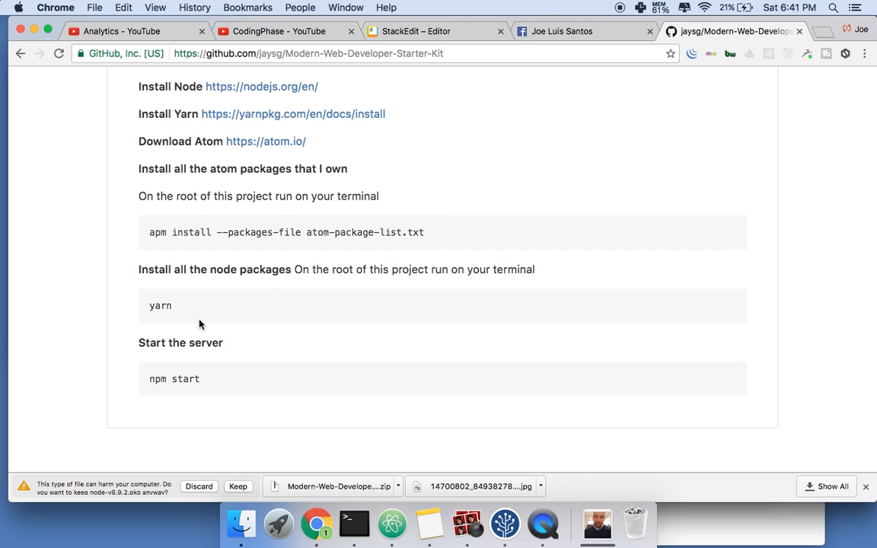
mouse_move(170, 343)
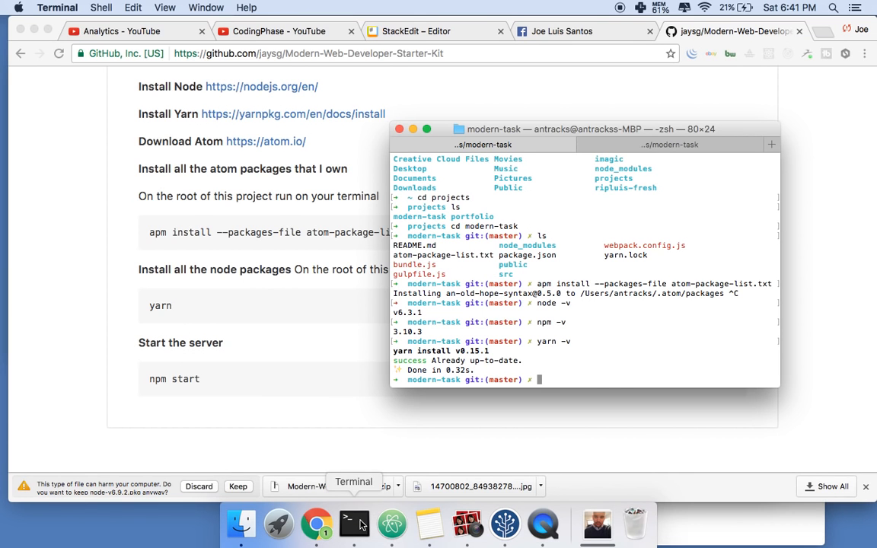
text(npm start)
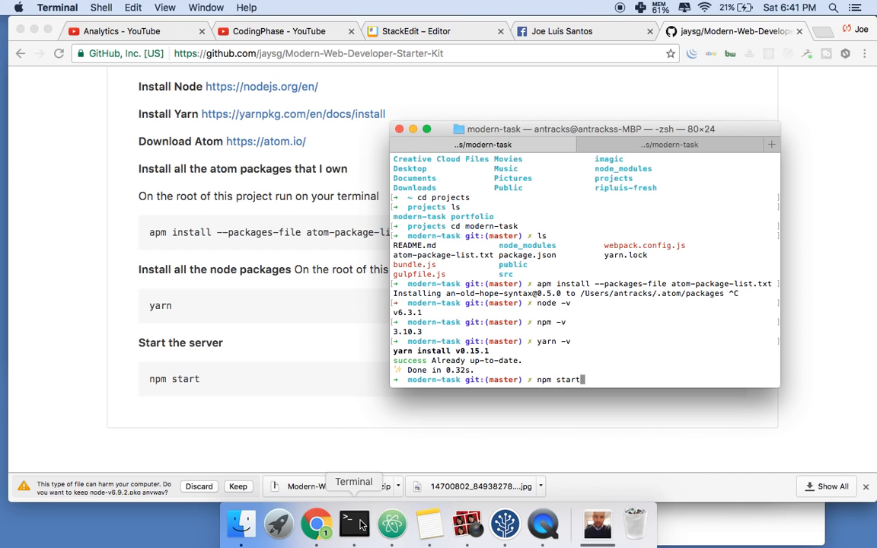
key(enter)
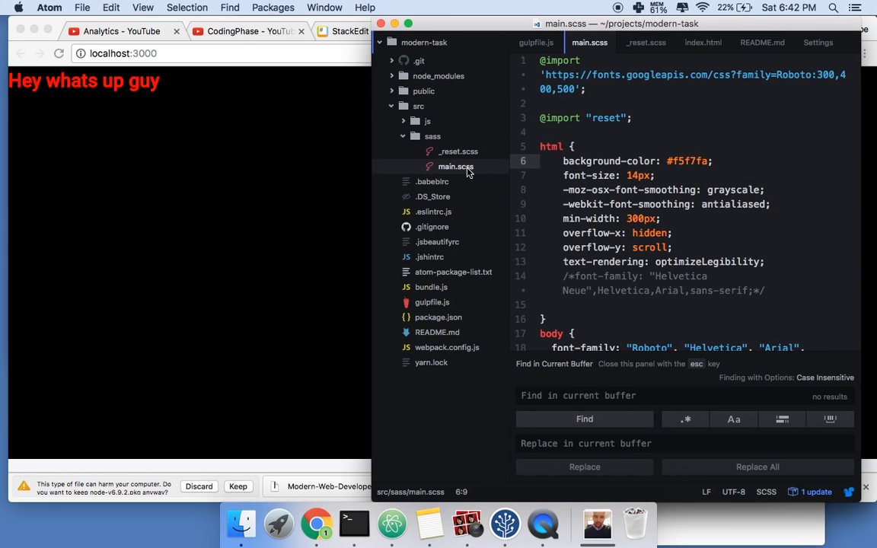
mouse_move(432, 150)
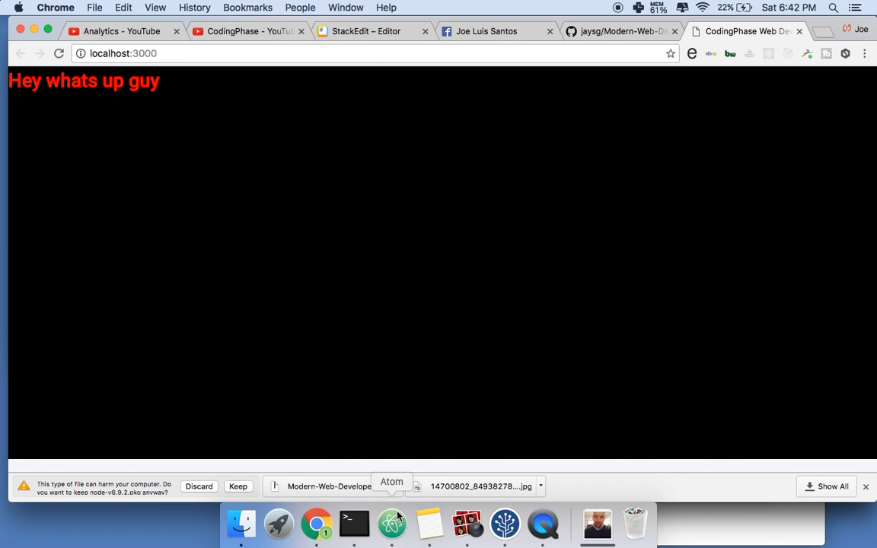
In main.scss, set the h1 color to blue and the body background to #fff.
click(391, 523)
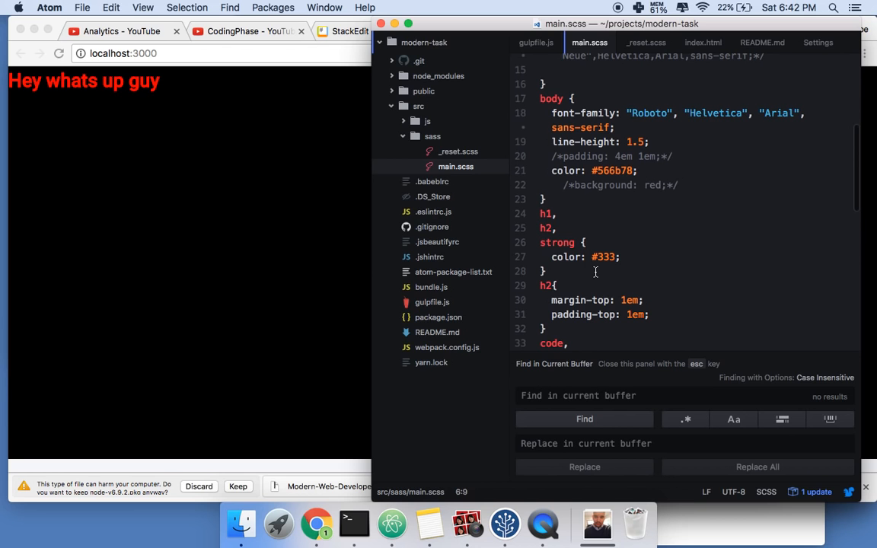
scroll(down, 3)
text(color: ;)
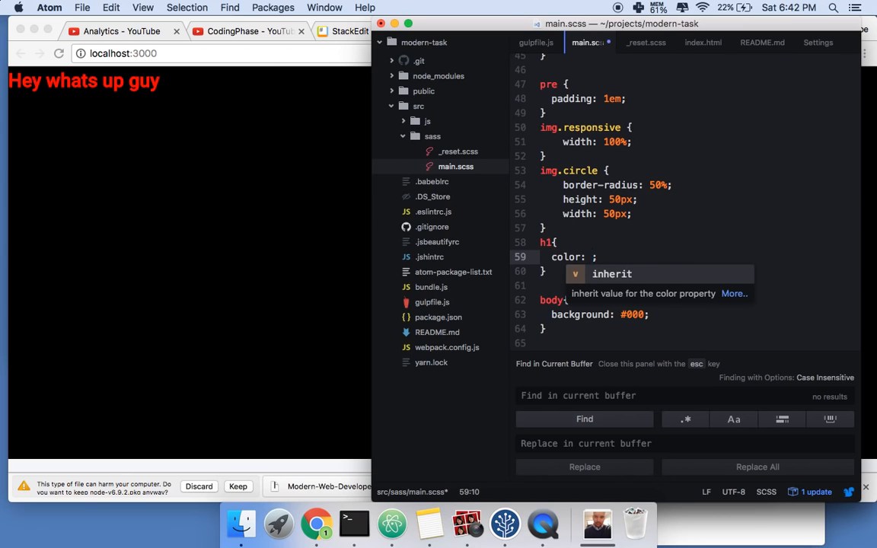
text(blue)
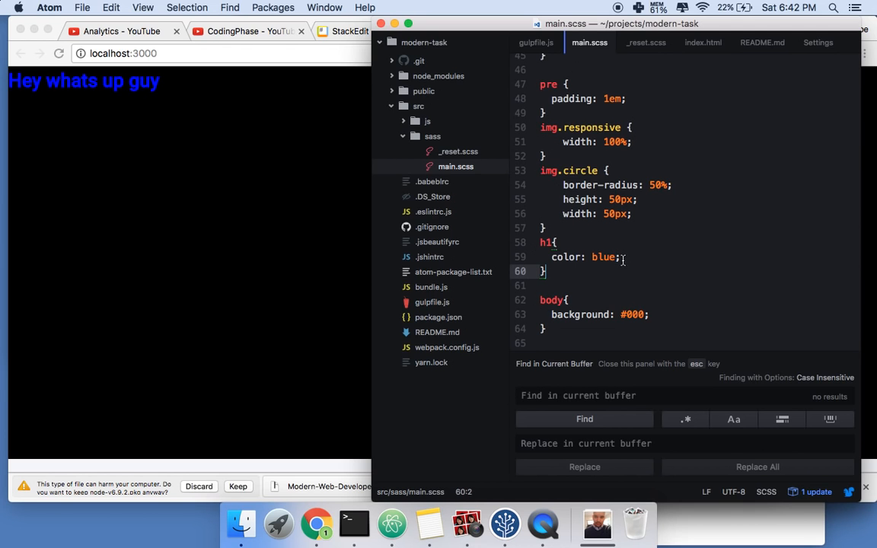
text(#f)
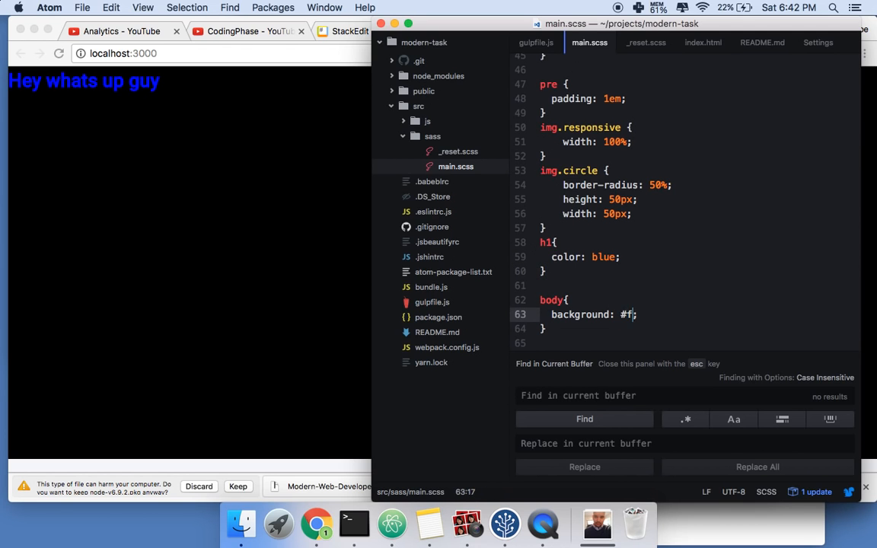
text(ff)
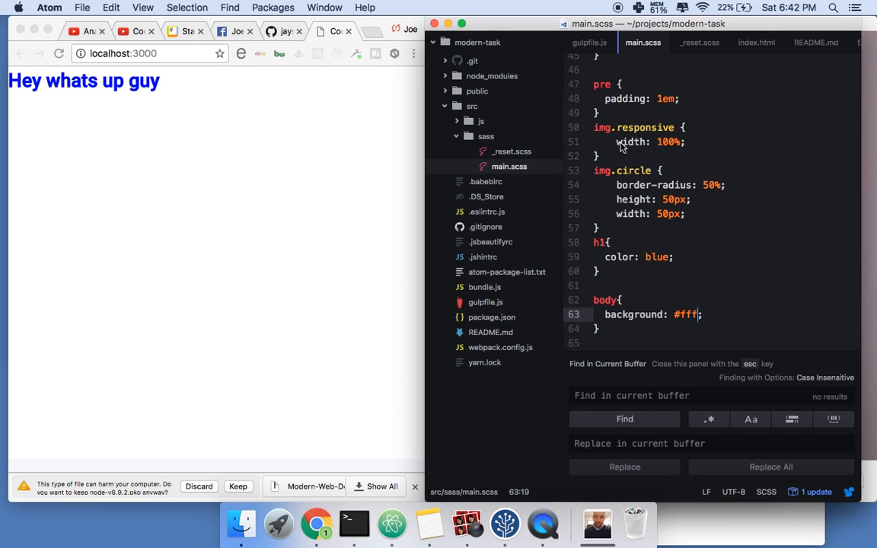
Open public/index.html and change the heading text to 'Brand New Code'.
scroll(up, 3)
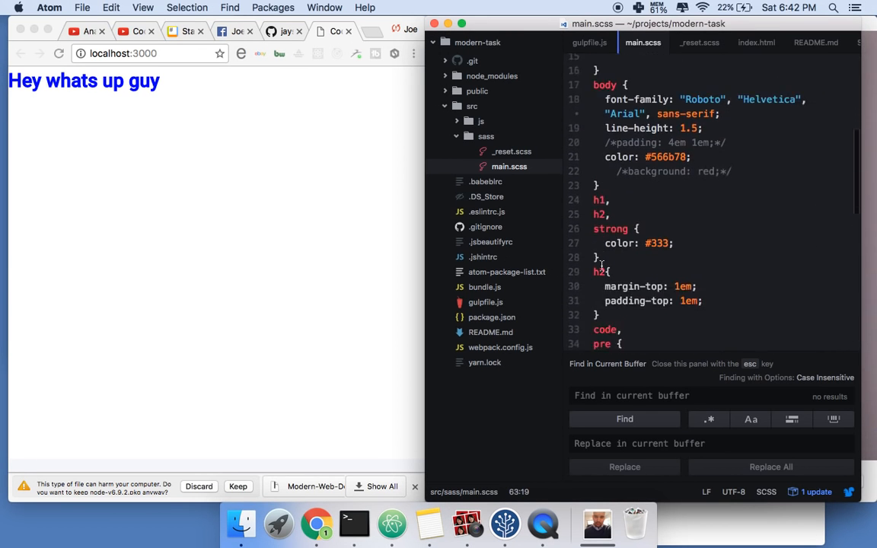
scroll(down, 3)
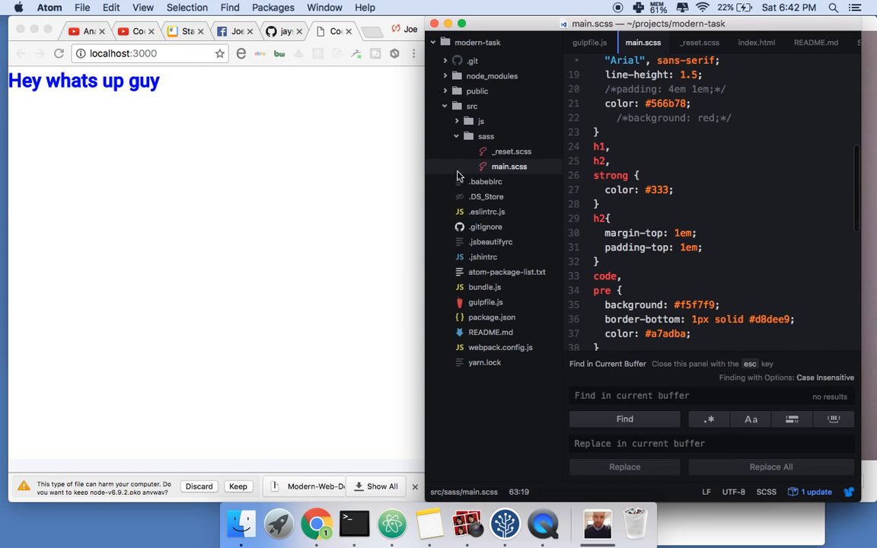
click(476, 90)
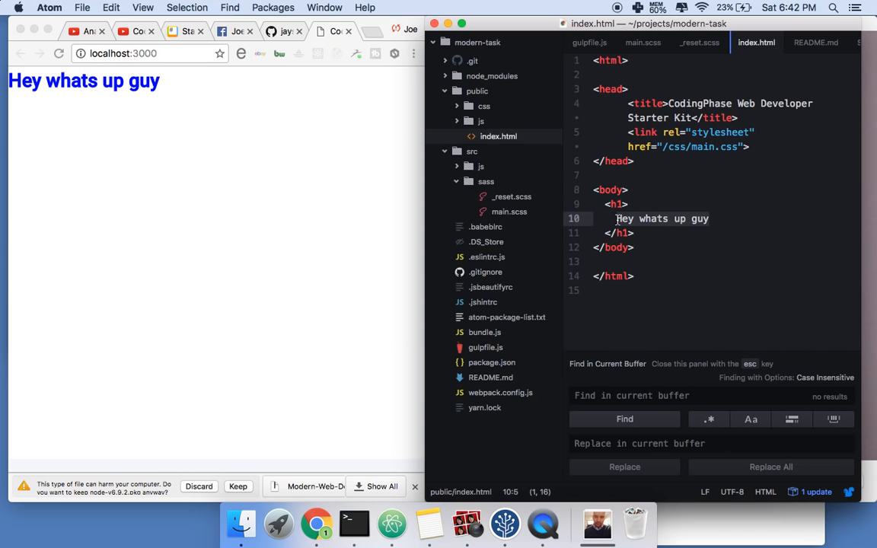
text(Brand New)
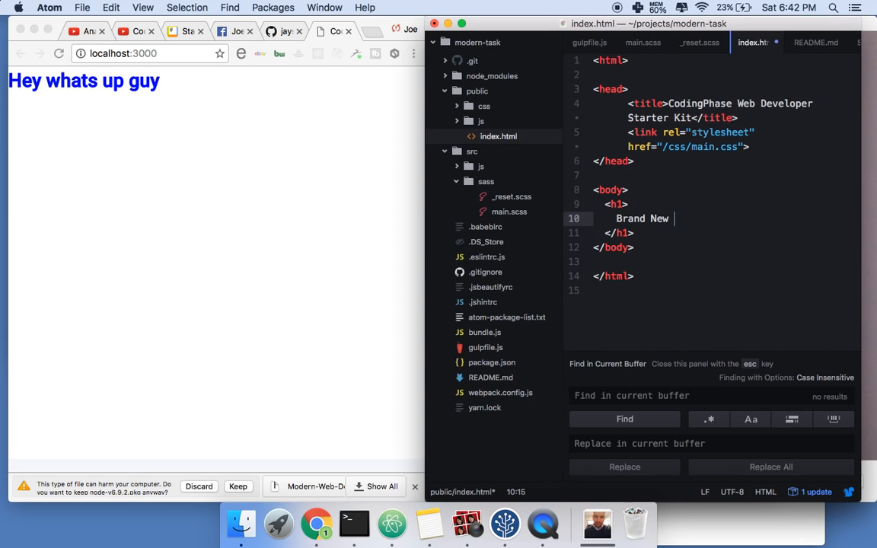
text(Code)
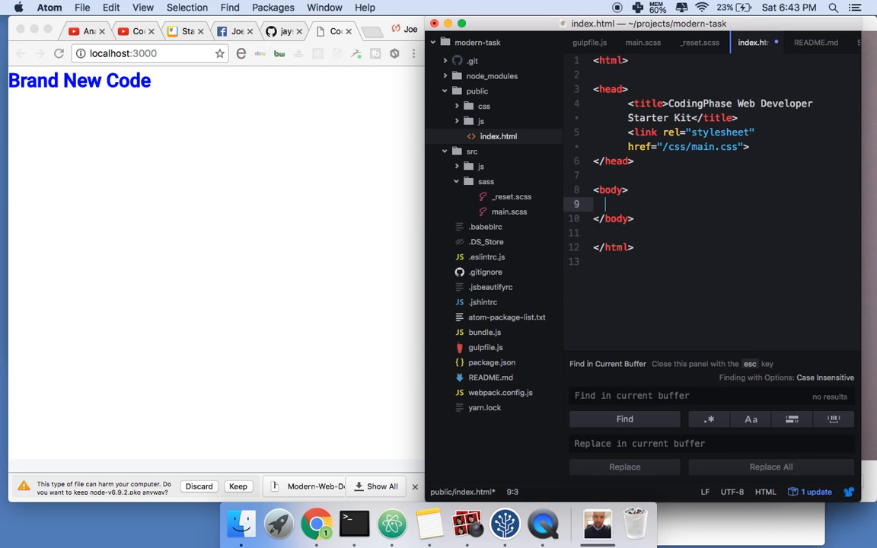
Replace the heading with a 'Top Header' div and a 'Body' paragraph.
text(d)
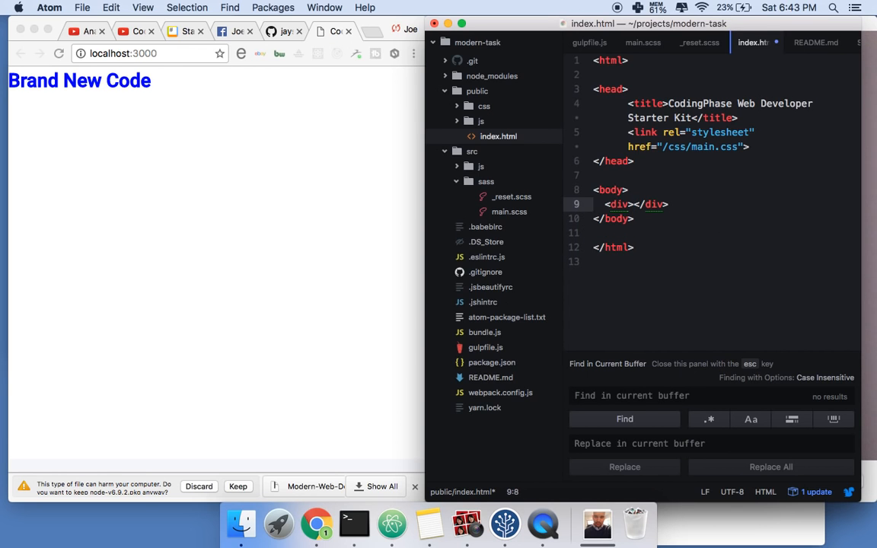
text(Top Header)
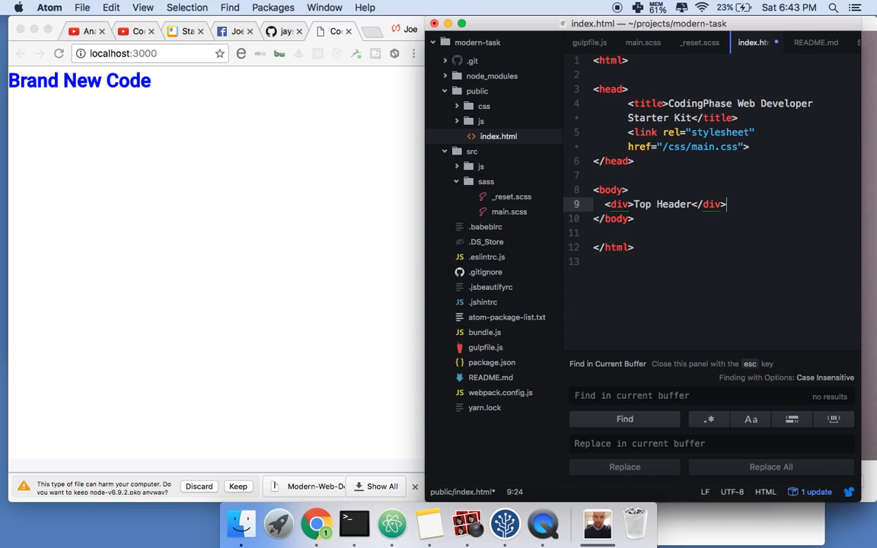
text(<p>)
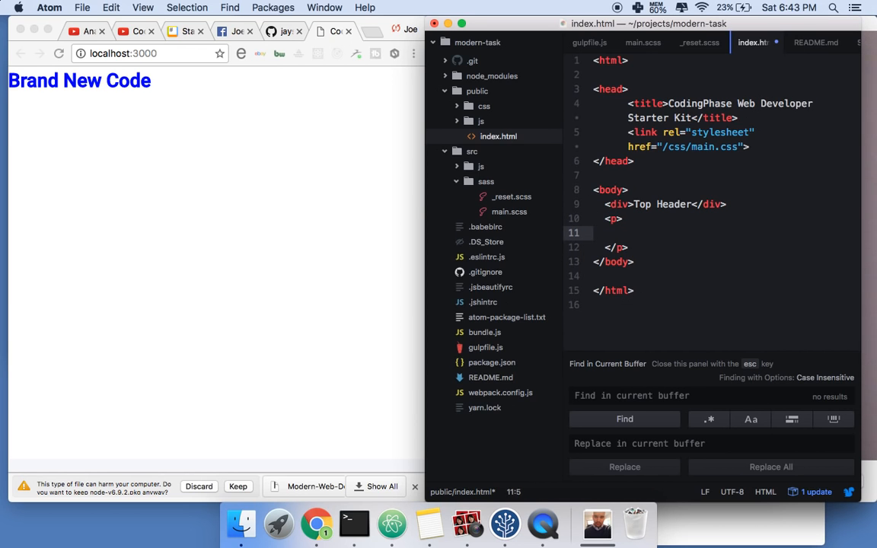
text(Body)
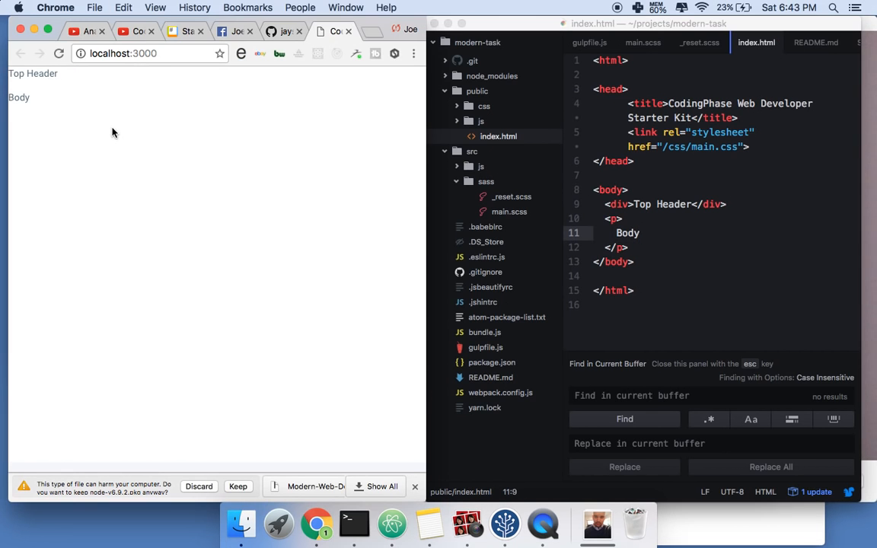
mouse_move(146, 124)
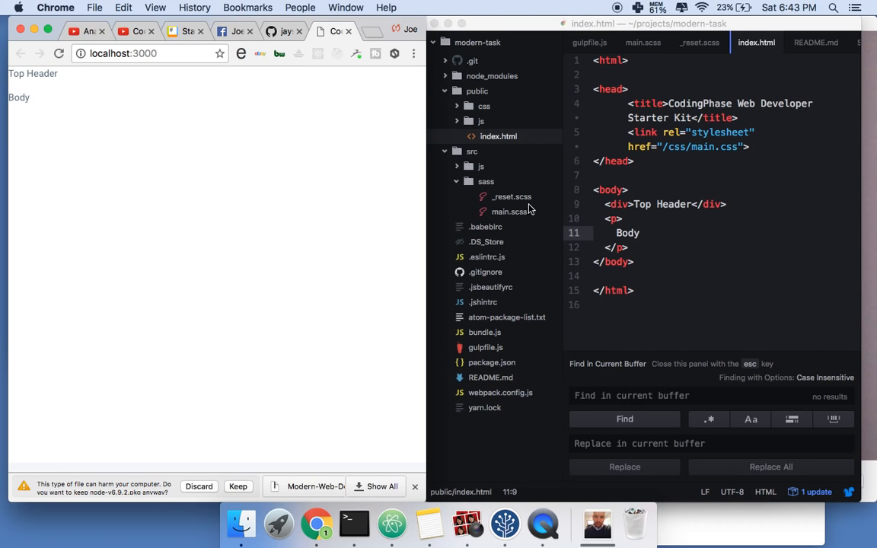
Remove the leftover h2, code, pre and img rules from main.scss.
click(643, 42)
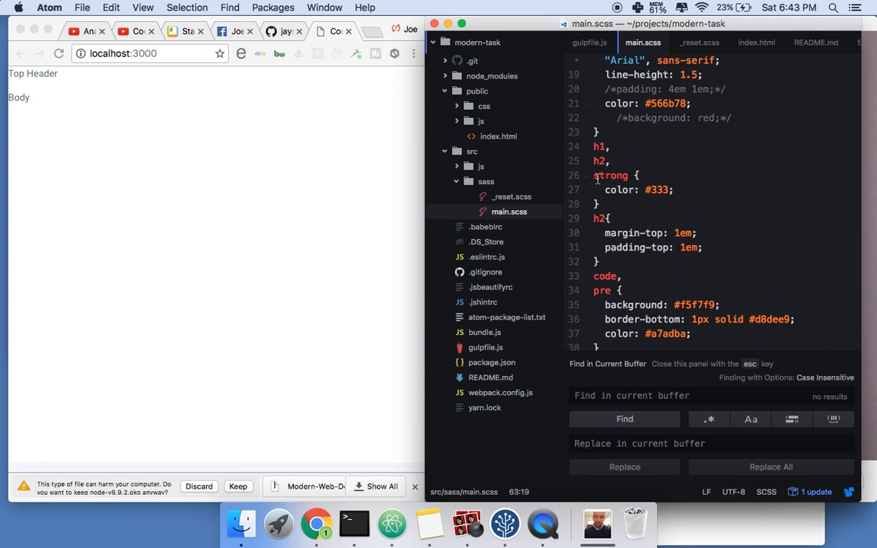
scroll(down, 3)
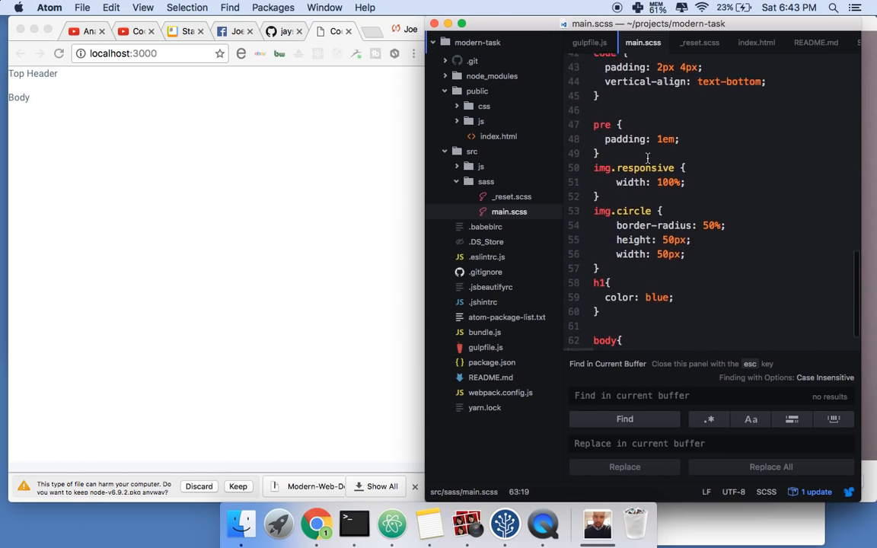
text(background: #fff;)
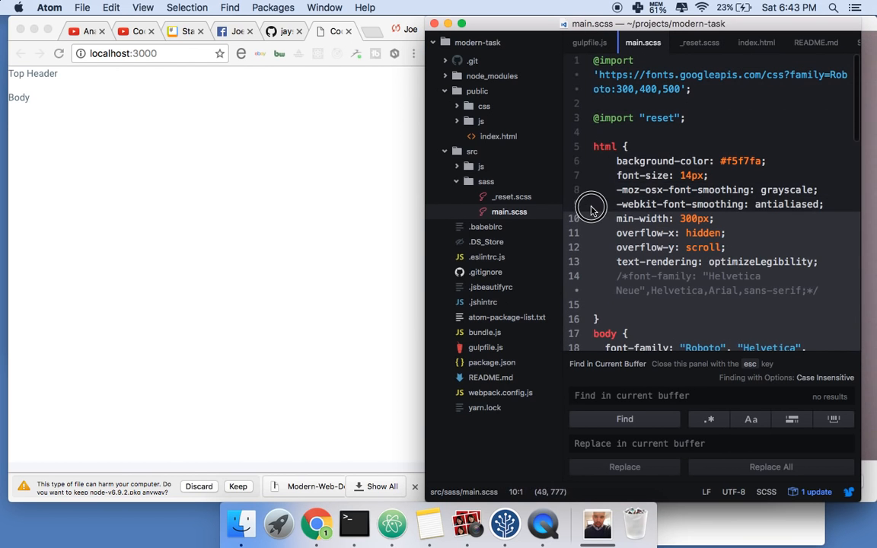
scroll(down, 3)
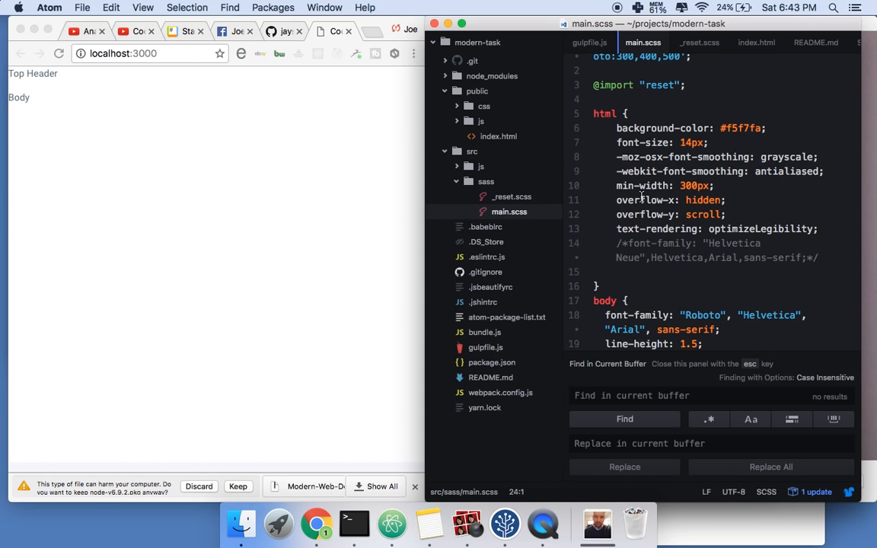
scroll(down, 3)
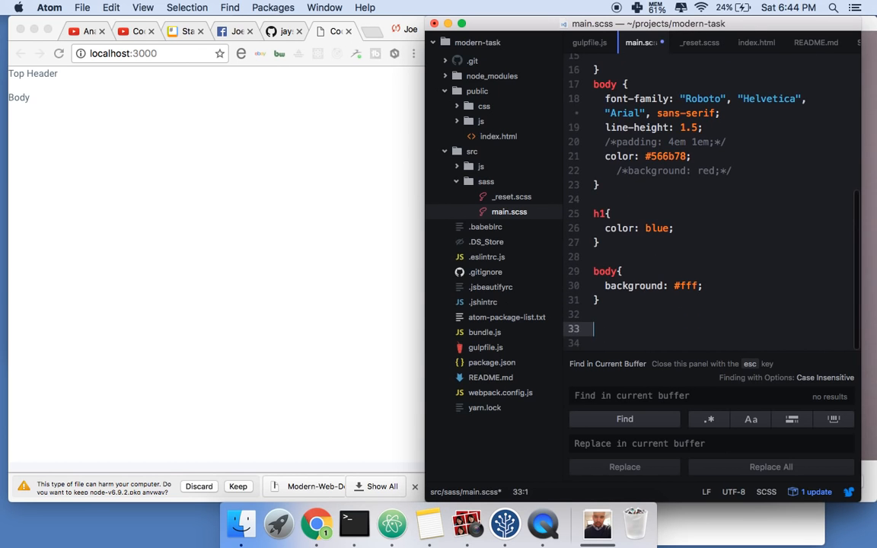
Add a p rule setting font-size to 20px.
text(p{)
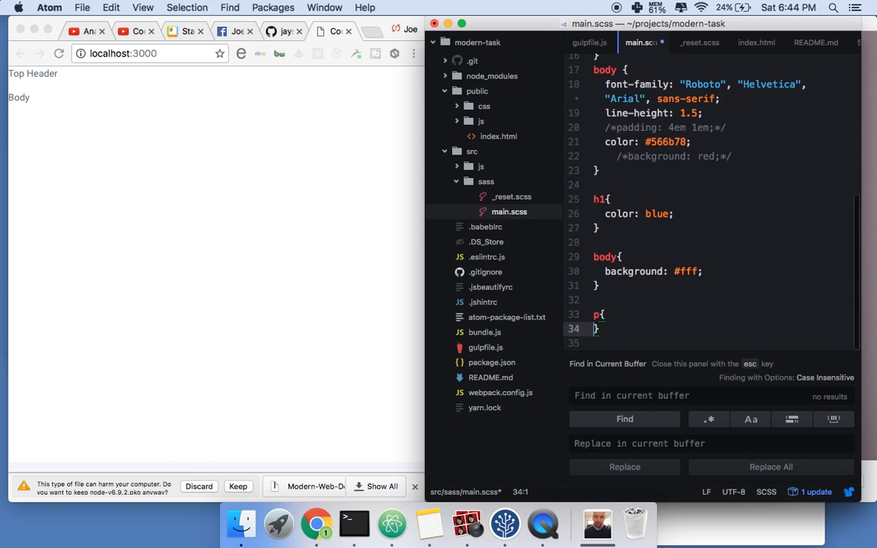
text(font-size:)
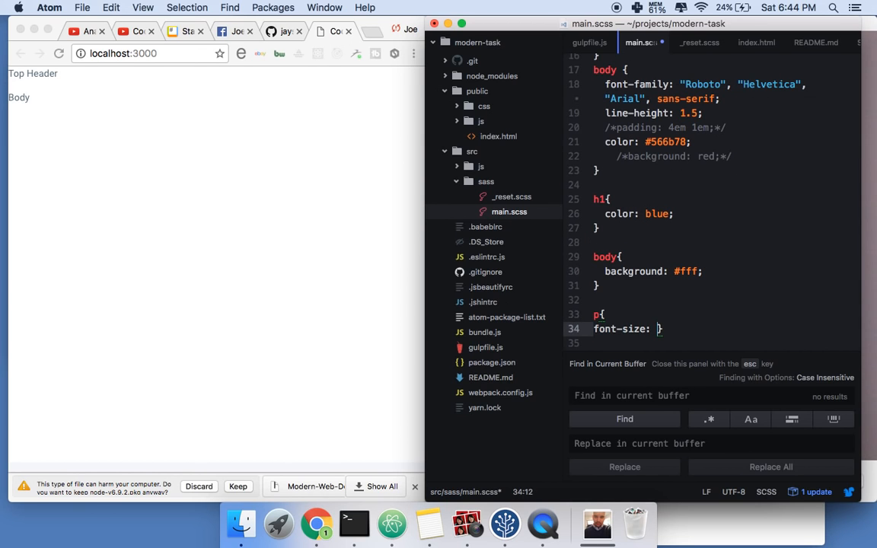
text(20px;)
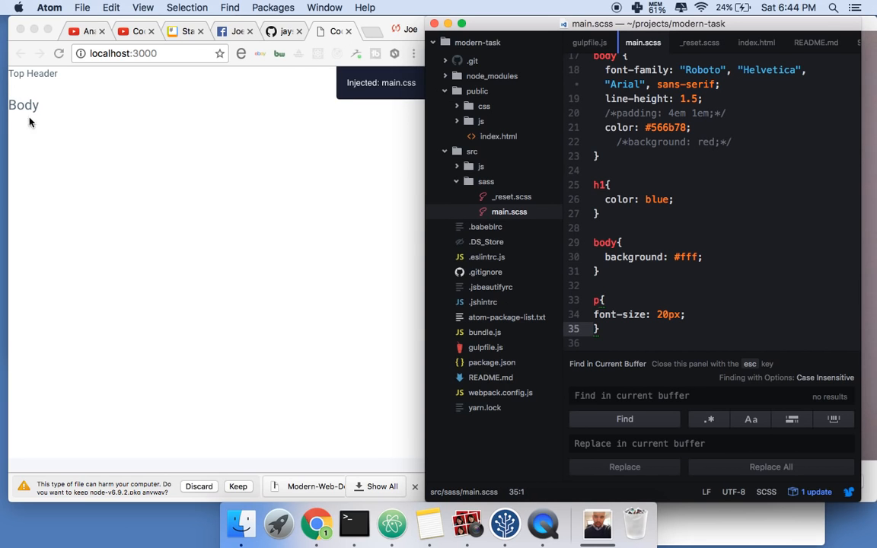
mouse_move(416, 231)
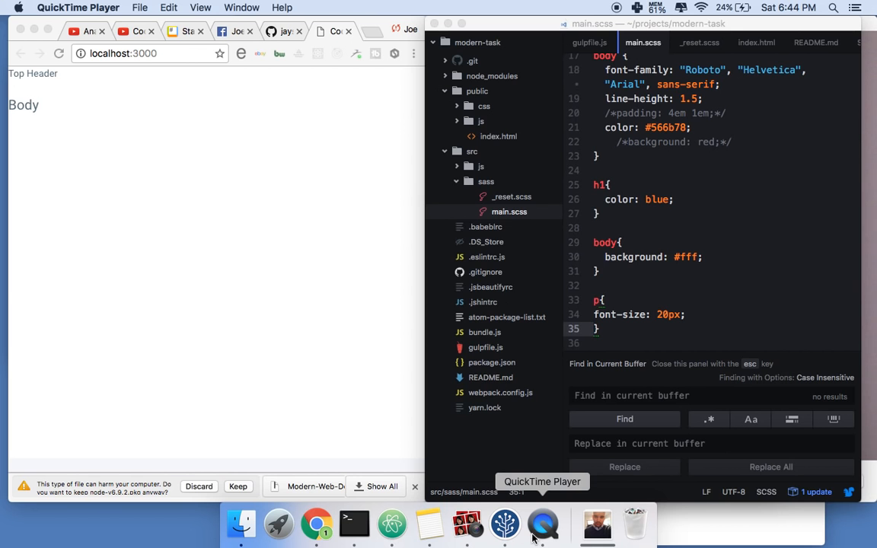
Bring Photo Booth's live camera view to the front beside Chrome.
click(468, 523)
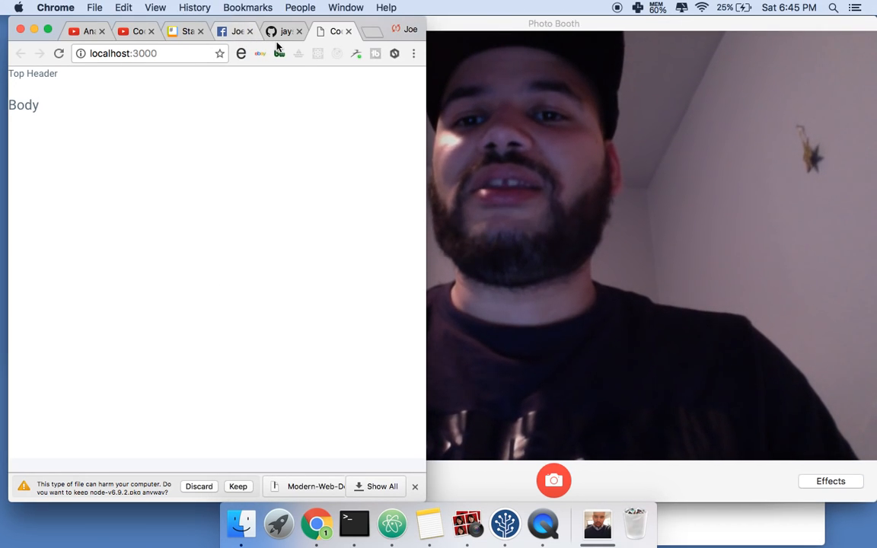
Star the Modern-Web-Developer-Starter-Kit repository from its GitHub tab.
click(282, 31)
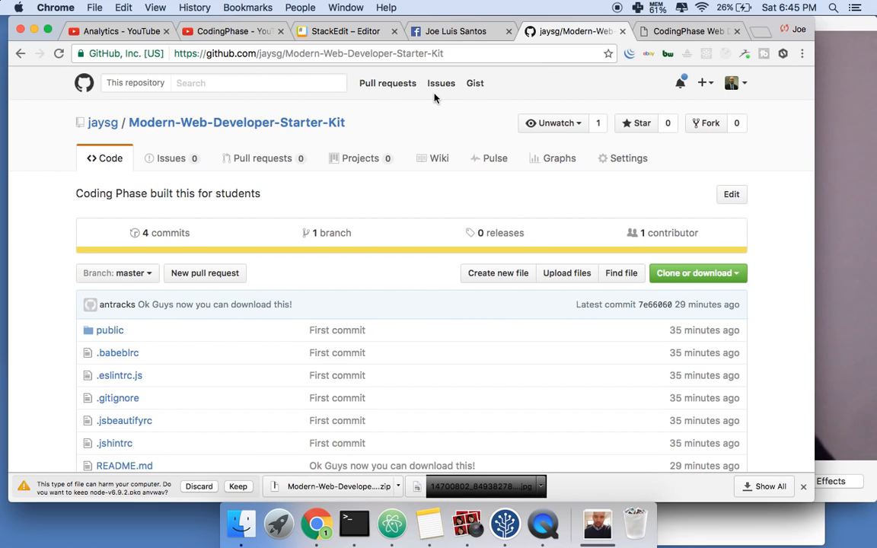
click(641, 122)
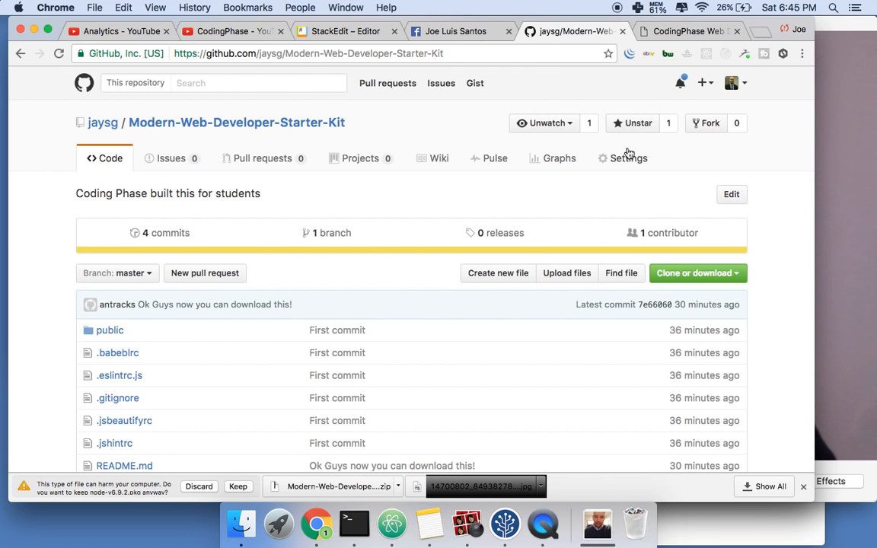